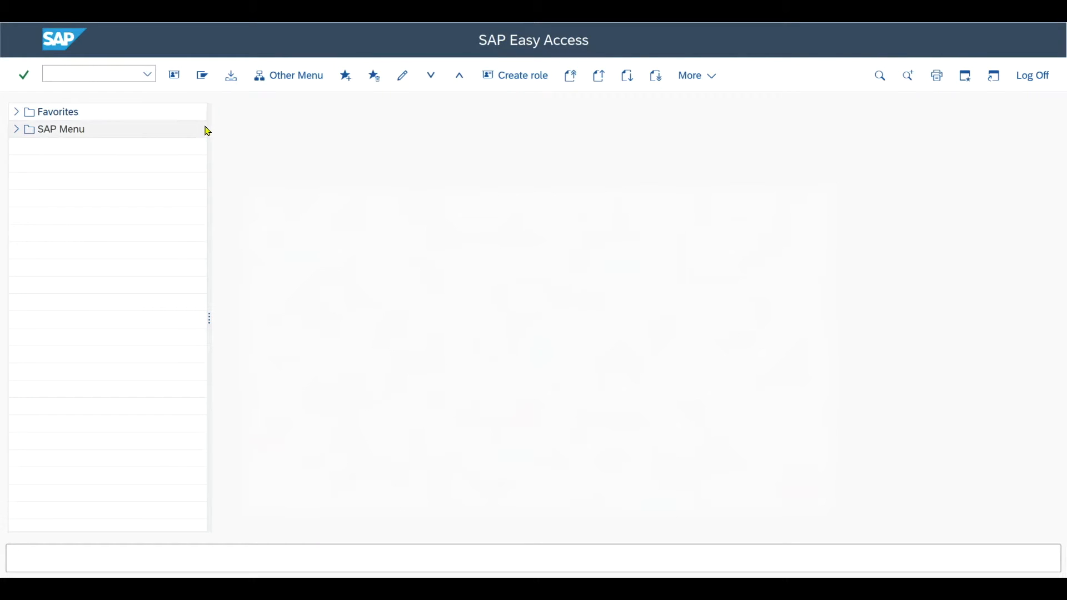
Run transaction OBD3 to display the Vendor Account Groups overview (KRED, LIEF, PAYA, ZSLC).
{"action": "left_click", "coordinate": [89, 74]}
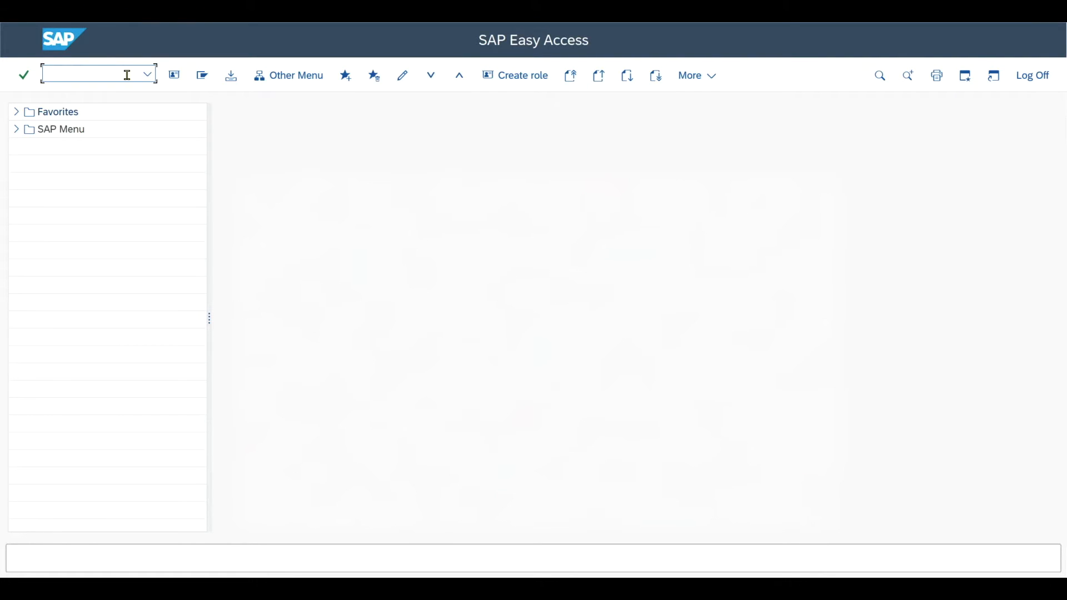
{"action": "type", "text": "obd3"}
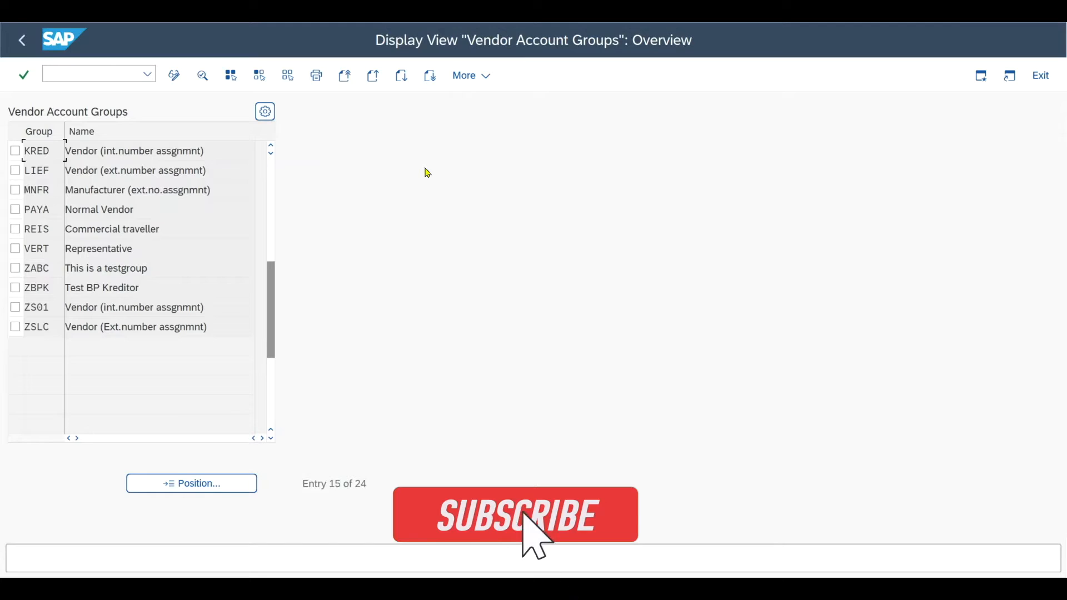
{"action": "left_click", "coordinate": [515, 513]}
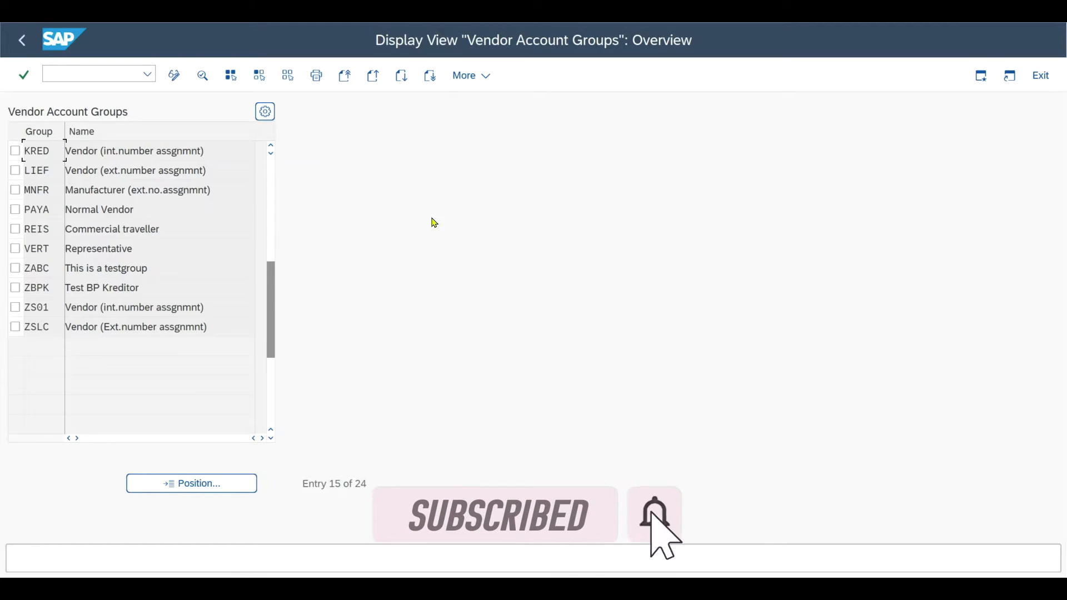
{"action": "mouse_move", "coordinate": [372, 548]}
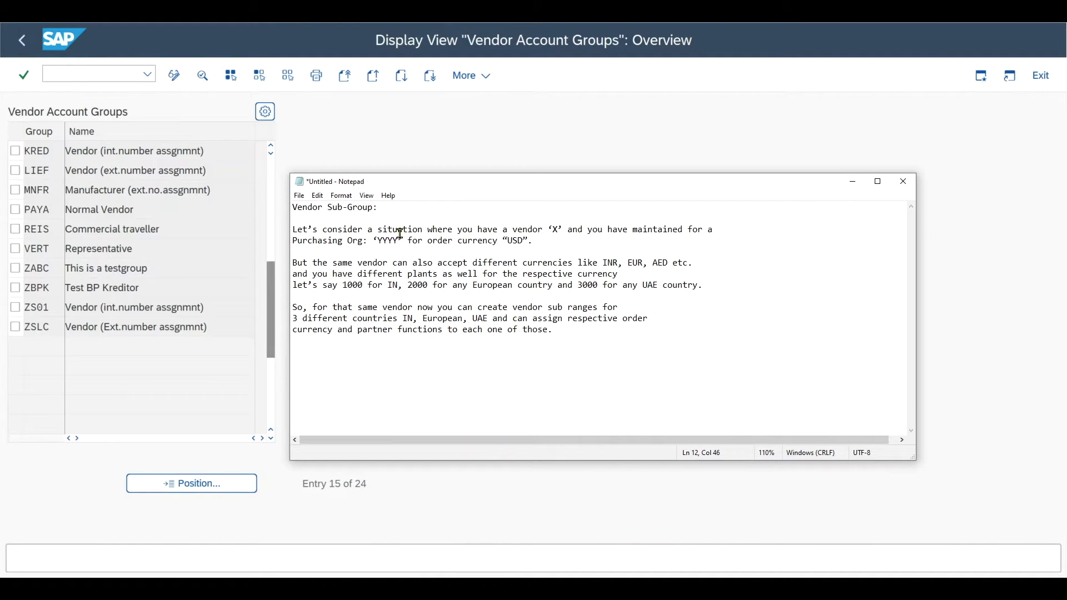
{"action": "mouse_move", "coordinate": [561, 225]}
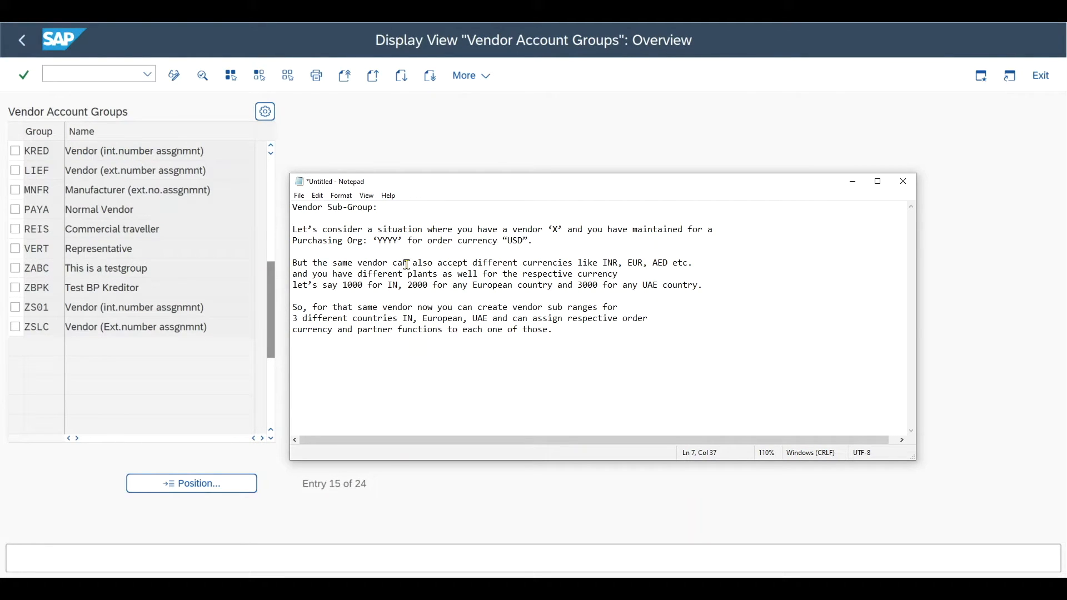
{"action": "mouse_move", "coordinate": [611, 262]}
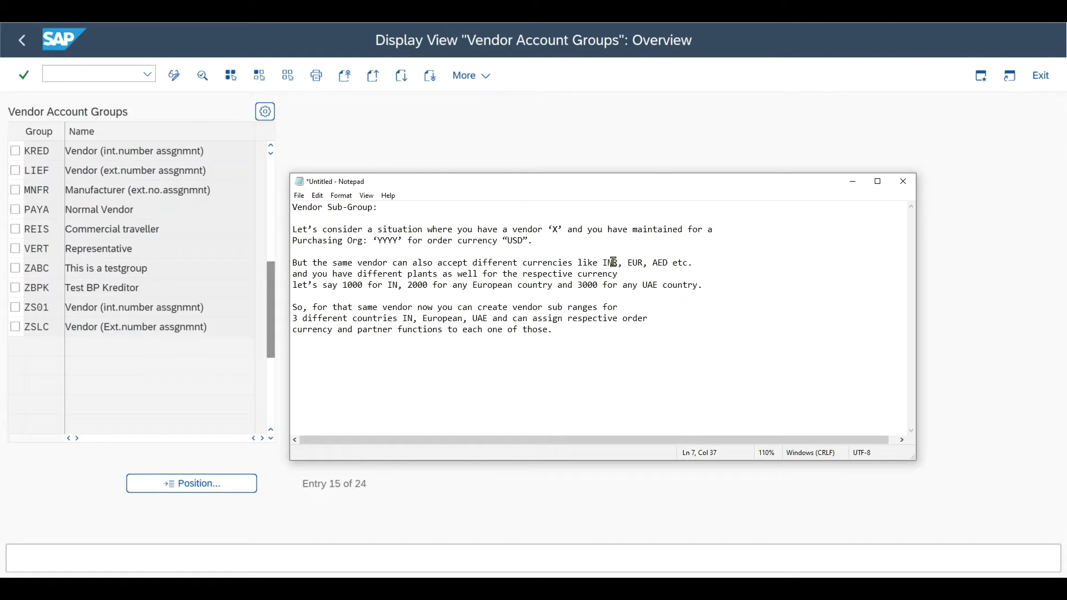
Read the vendor sub-group note, highlighting the words EUR and IN.
{"action": "double_click", "coordinate": [635, 263]}
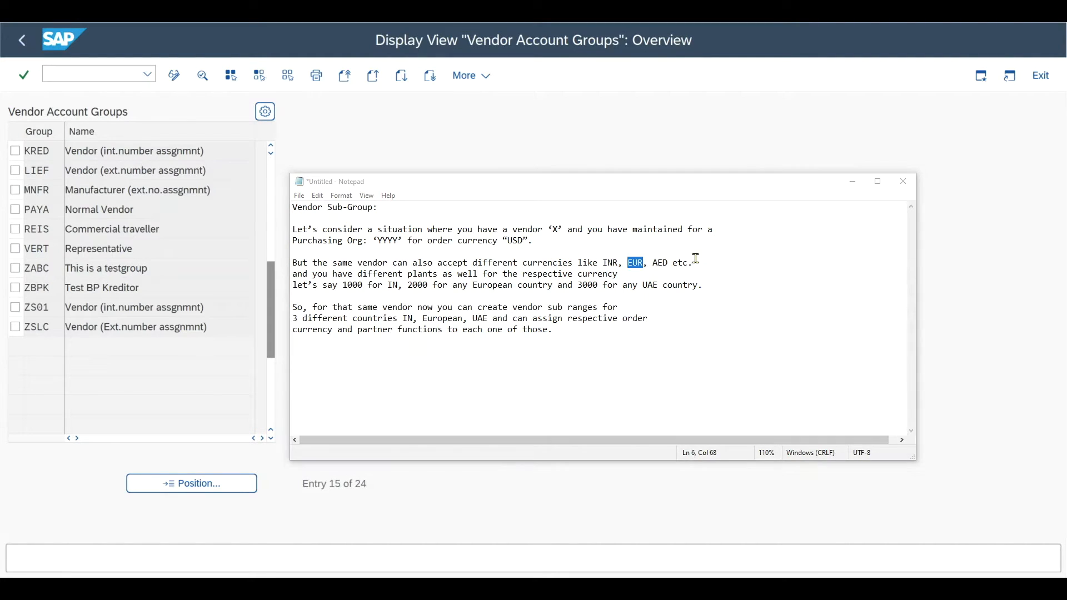
{"action": "left_click", "coordinate": [626, 275]}
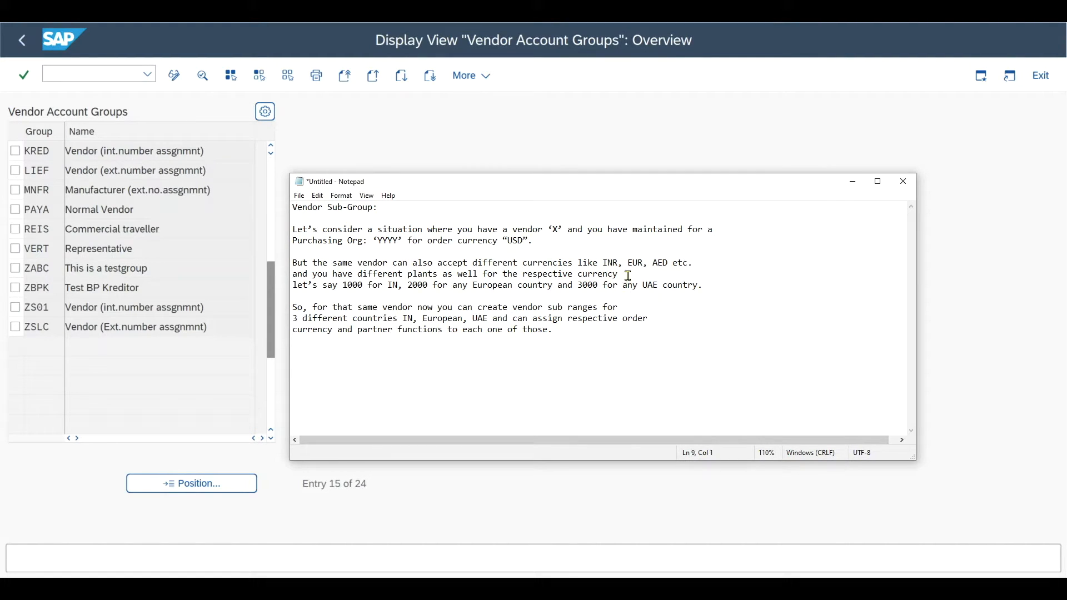
{"action": "left_click", "coordinate": [293, 295]}
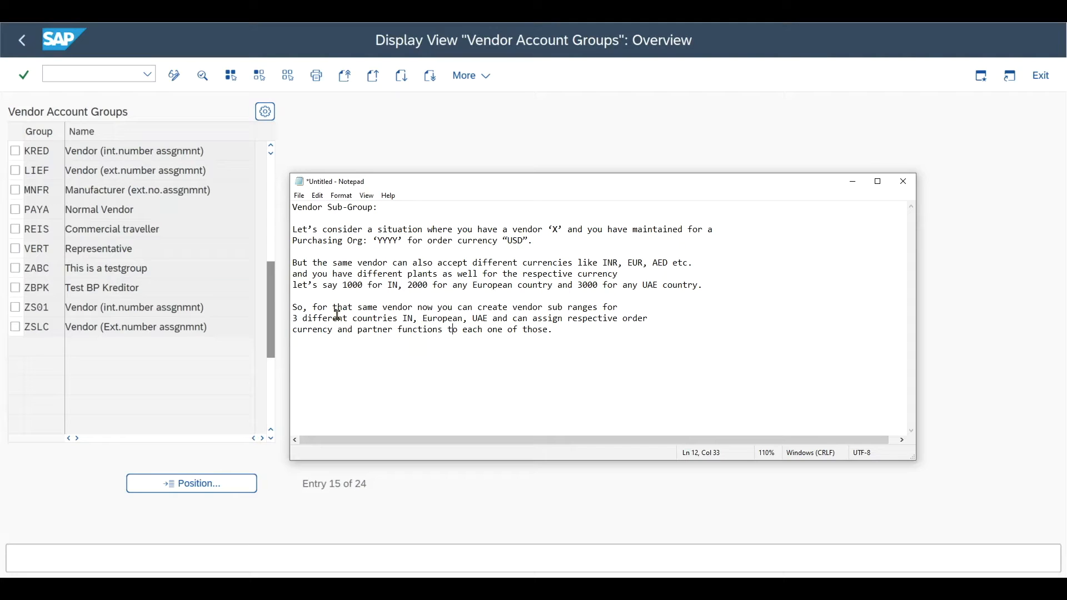
{"action": "double_click", "coordinate": [408, 317]}
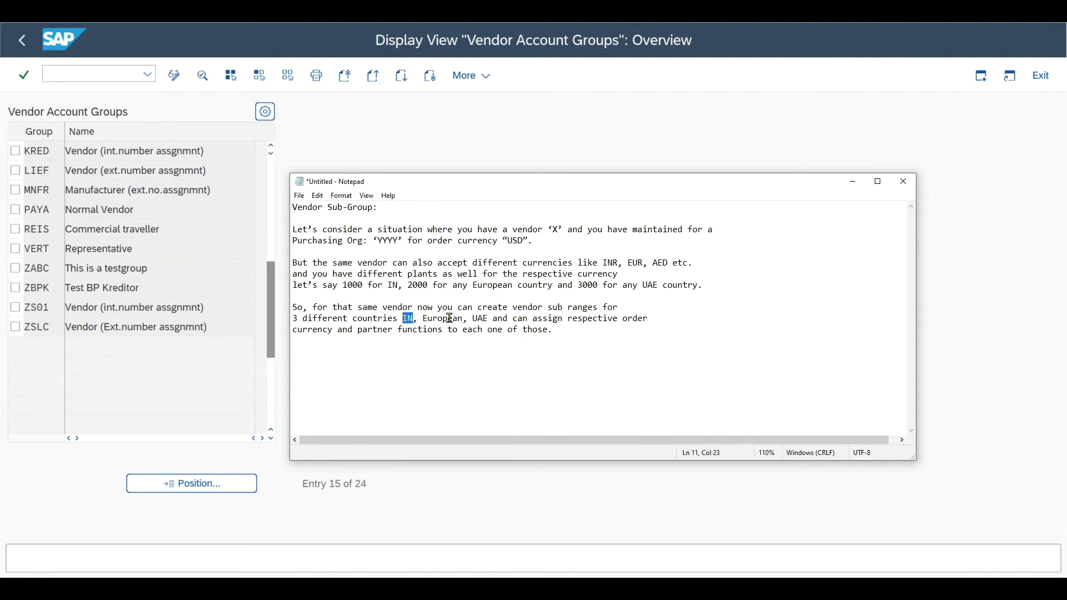
{"action": "mouse_move", "coordinate": [493, 315]}
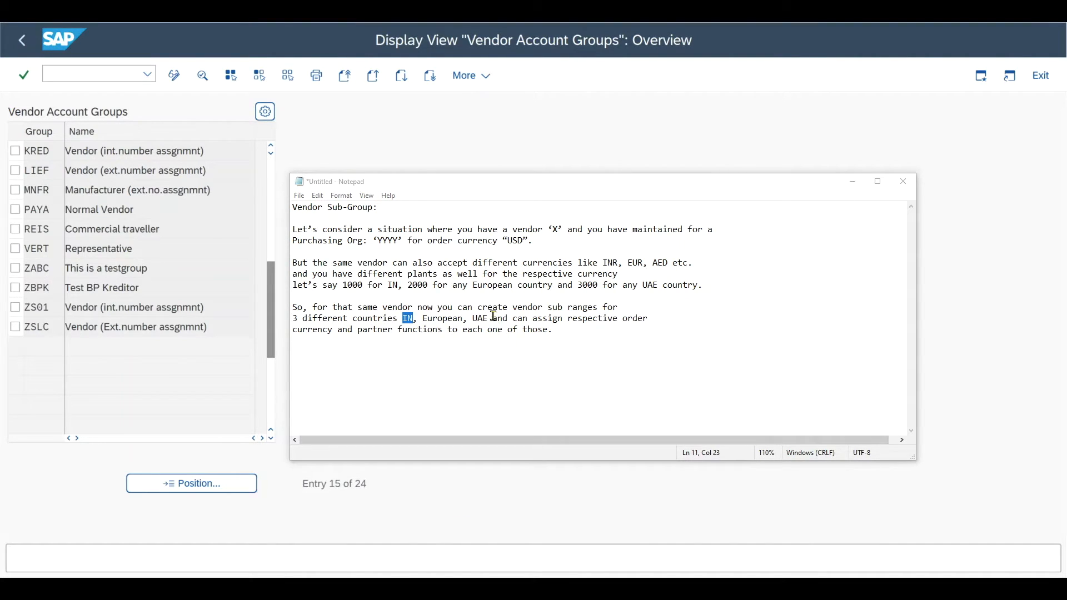
{"action": "mouse_move", "coordinate": [592, 325]}
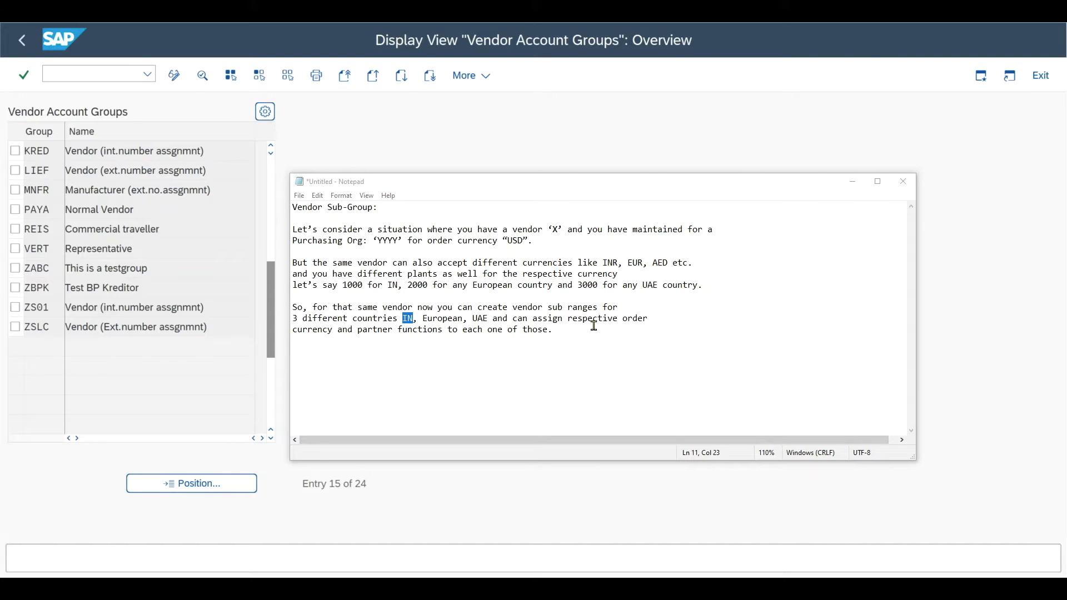
{"action": "mouse_move", "coordinate": [629, 320]}
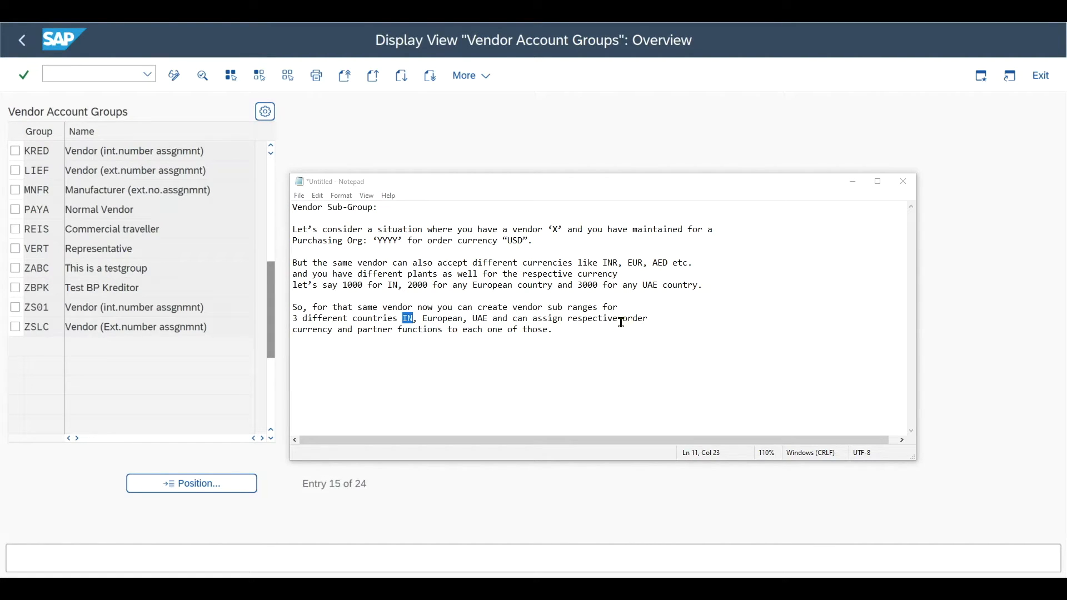
{"action": "mouse_move", "coordinate": [404, 145]}
{"action": "type", "text": "/N"}
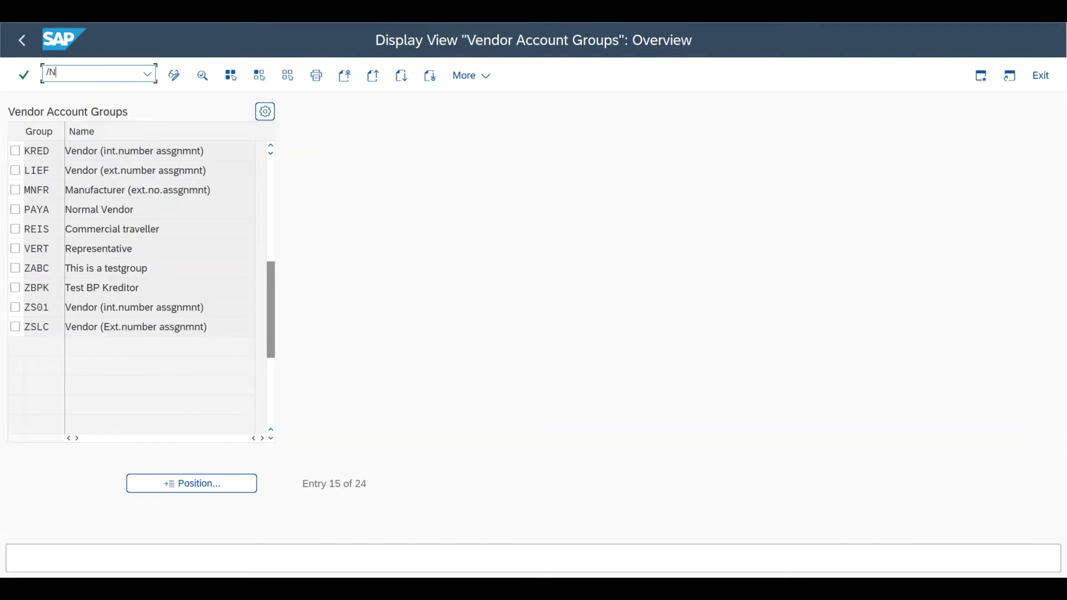
Via OMSG, tick vendor sub-range relevant and plant level relevant for group ZABC and save.
{"action": "type", "text": "OMSG"}
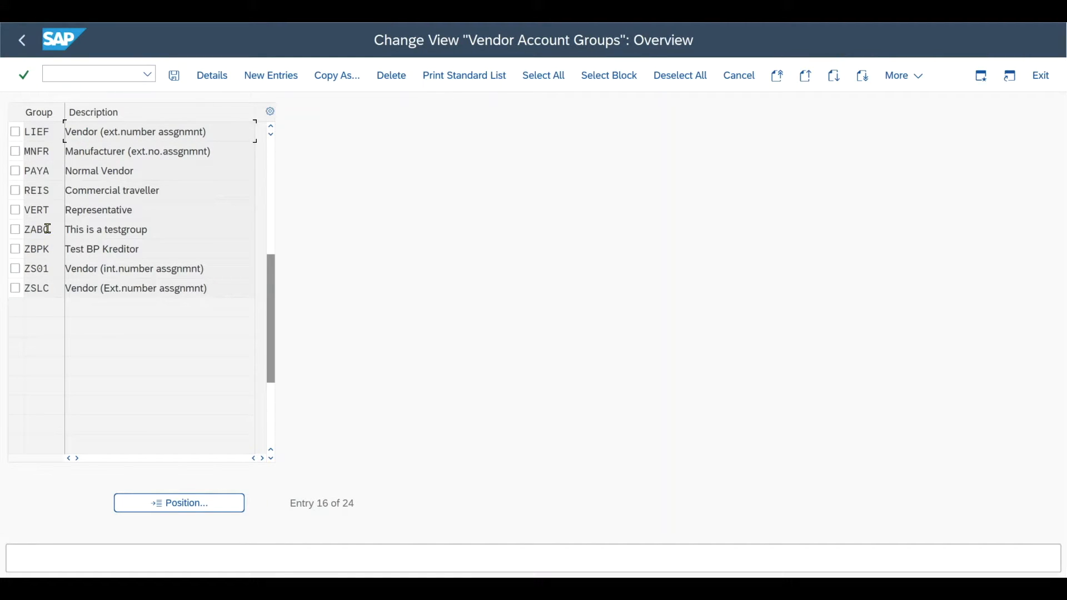
{"action": "double_click", "coordinate": [35, 229]}
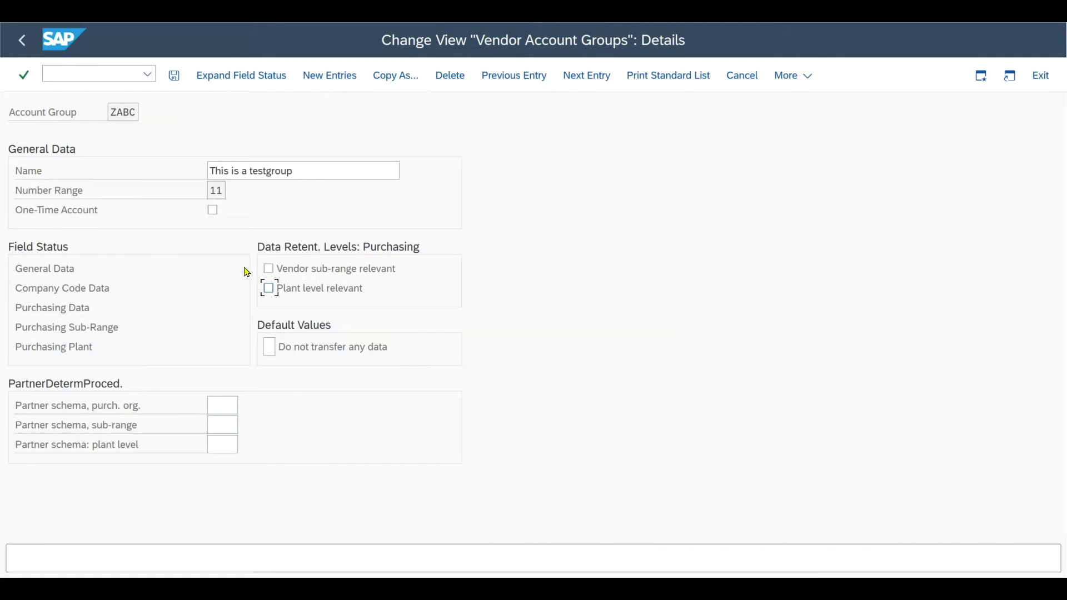
{"action": "mouse_move", "coordinate": [289, 253]}
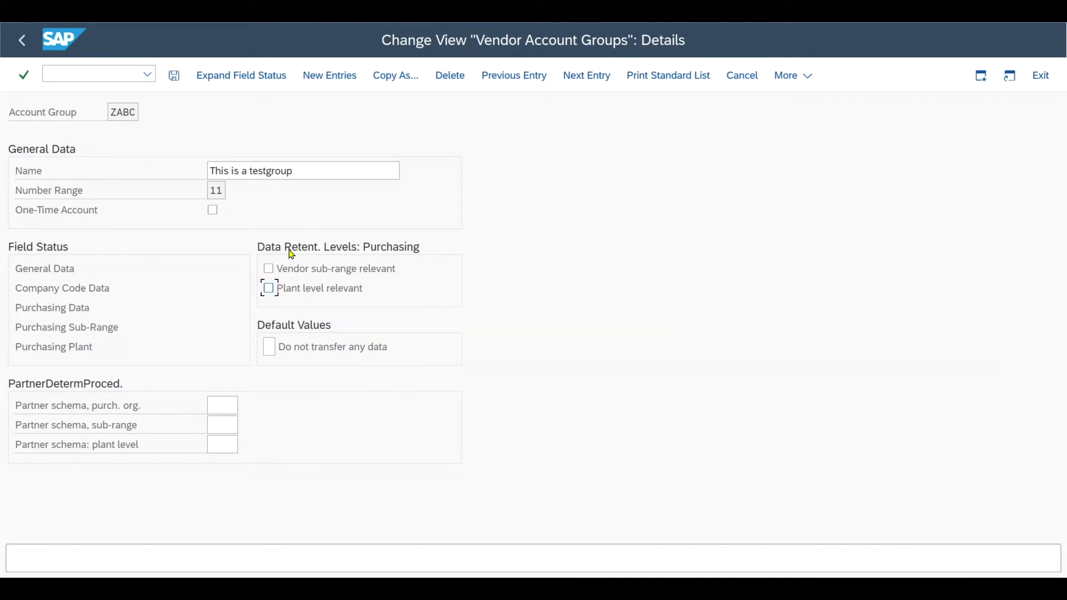
{"action": "mouse_move", "coordinate": [413, 257]}
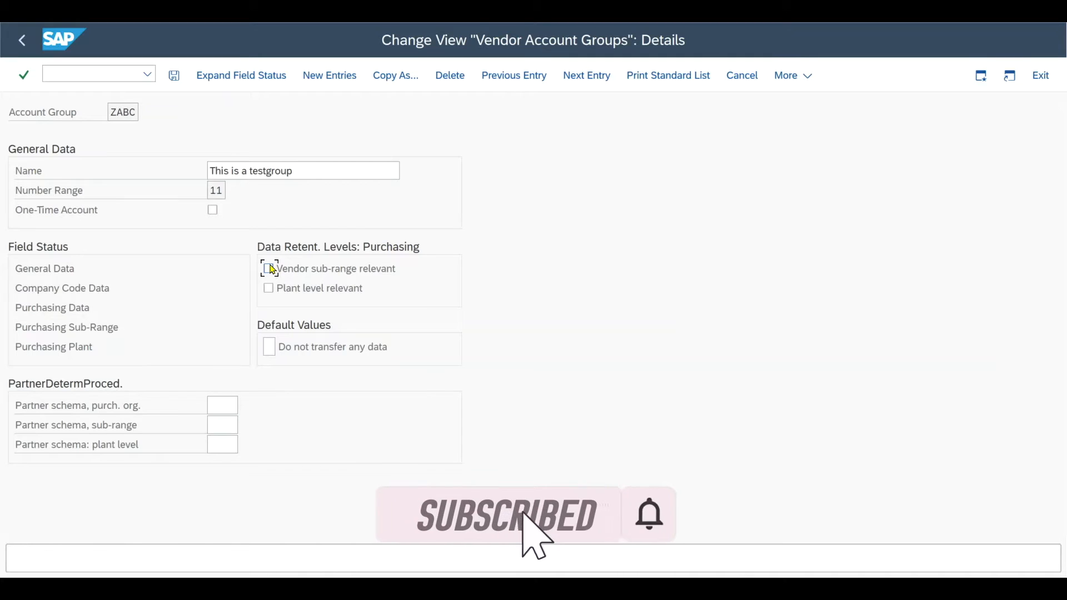
{"action": "left_click", "coordinate": [268, 268]}
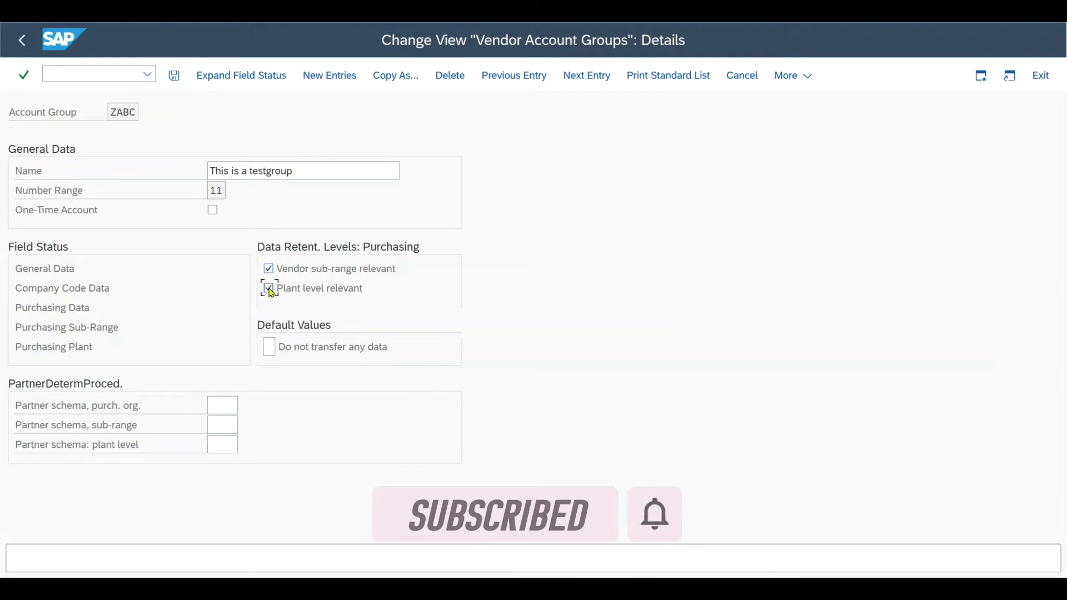
{"action": "left_click", "coordinate": [267, 288]}
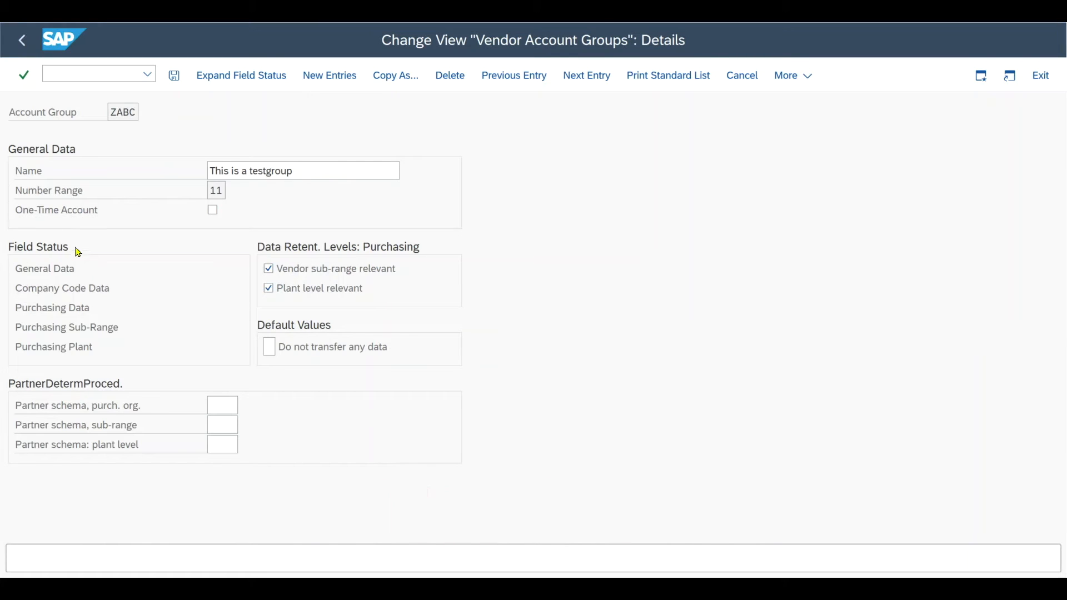
{"action": "mouse_move", "coordinate": [75, 315]}
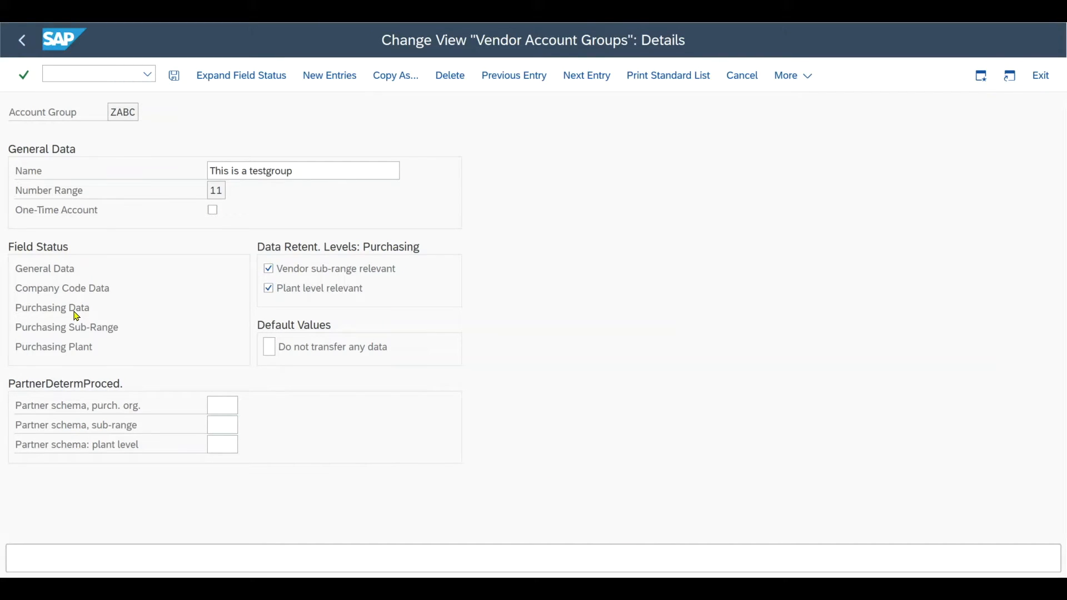
{"action": "mouse_move", "coordinate": [120, 334]}
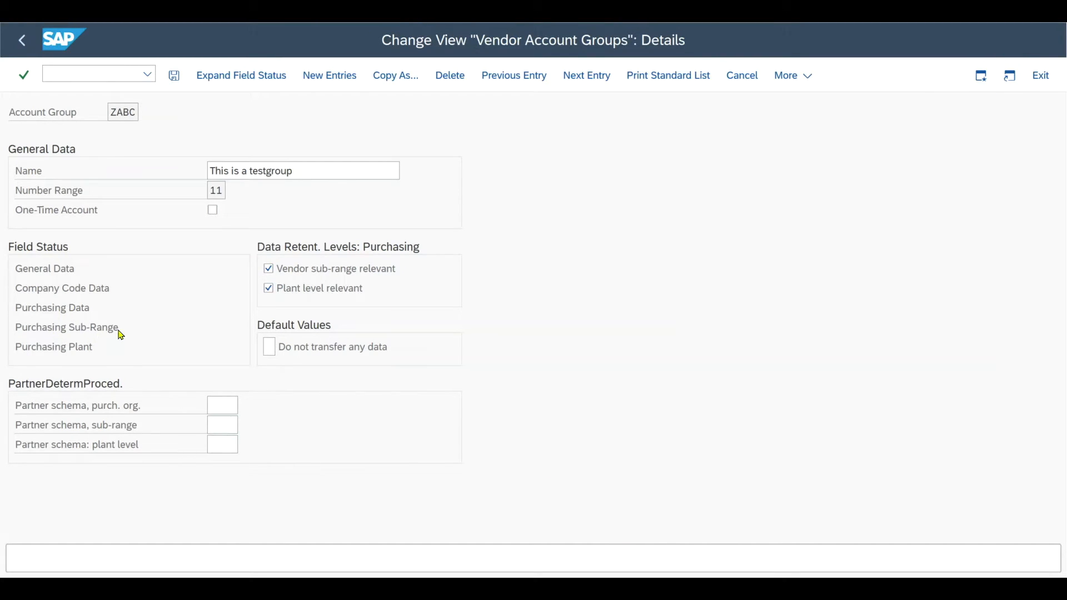
{"action": "mouse_move", "coordinate": [138, 326]}
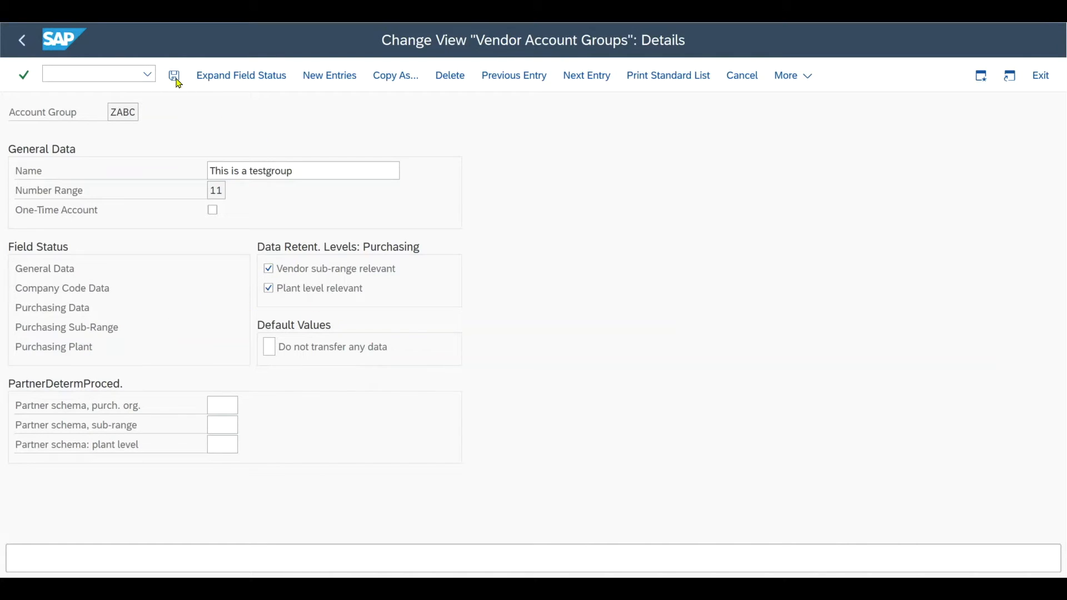
{"action": "left_click", "coordinate": [175, 74]}
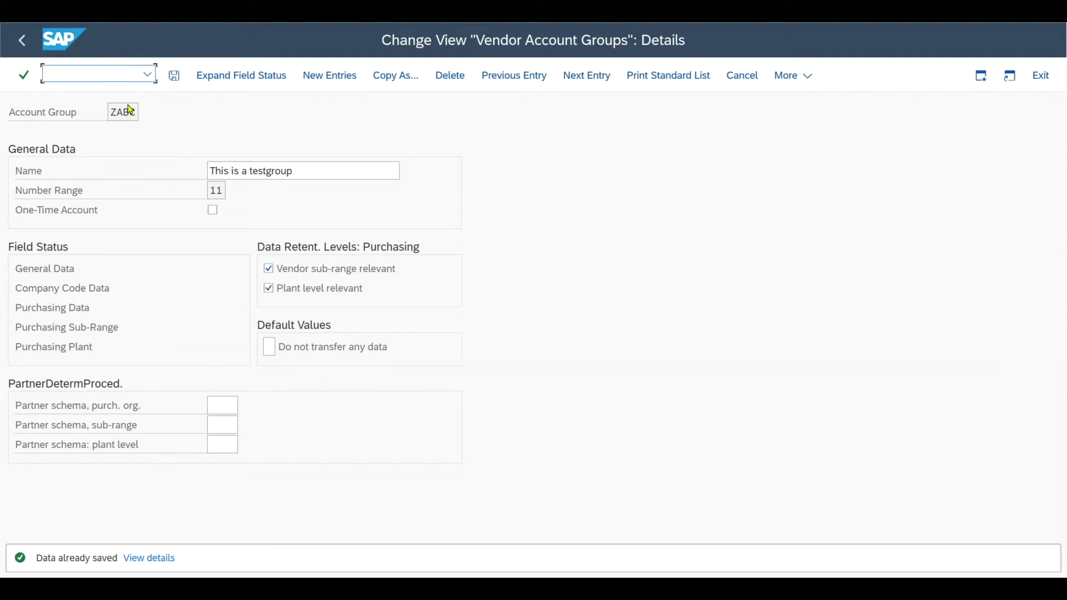
Begin vendor creation for purchasing organization 0001 with account group ZABC.
{"action": "type", "text": "/N"}
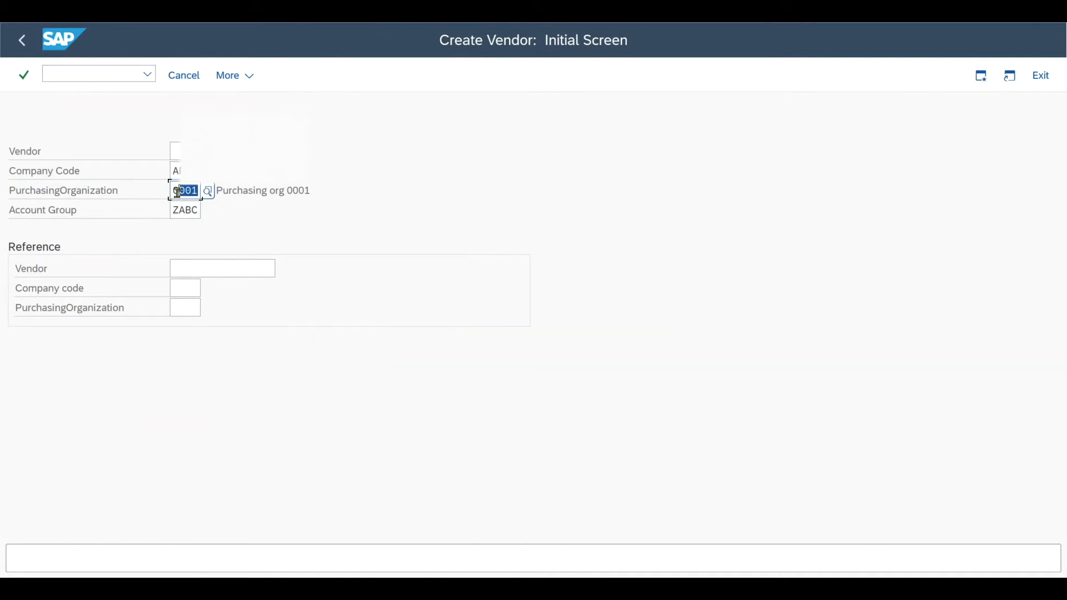
{"action": "left_click", "coordinate": [185, 210]}
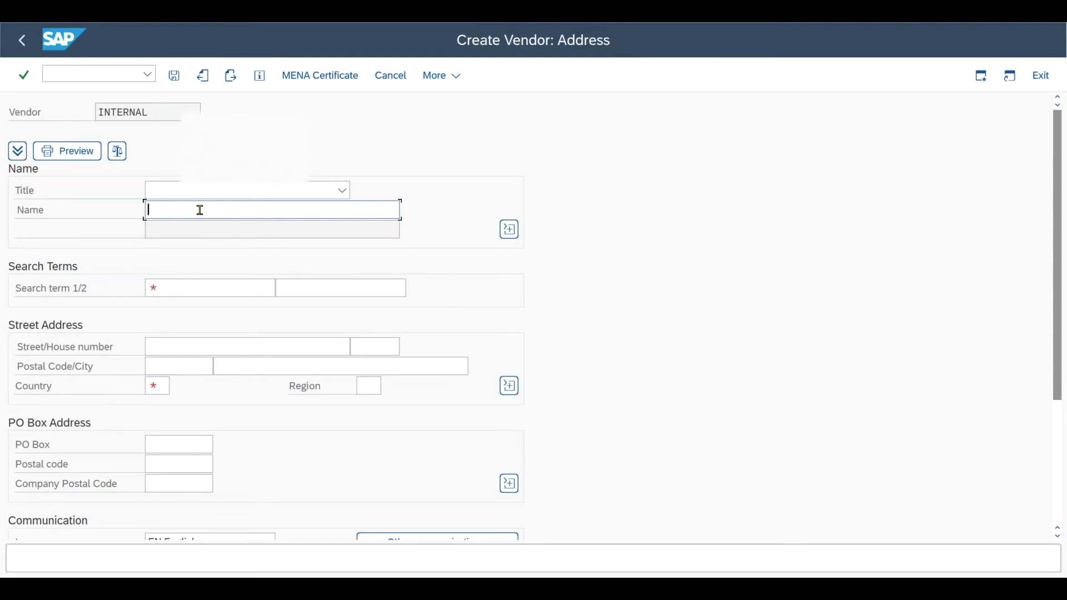
Enter the vendor address 'Vendor with Subr...', search term Te, 1234, country US, reaching order currency.
{"action": "type", "text": "Vendor with Subrange 2"}
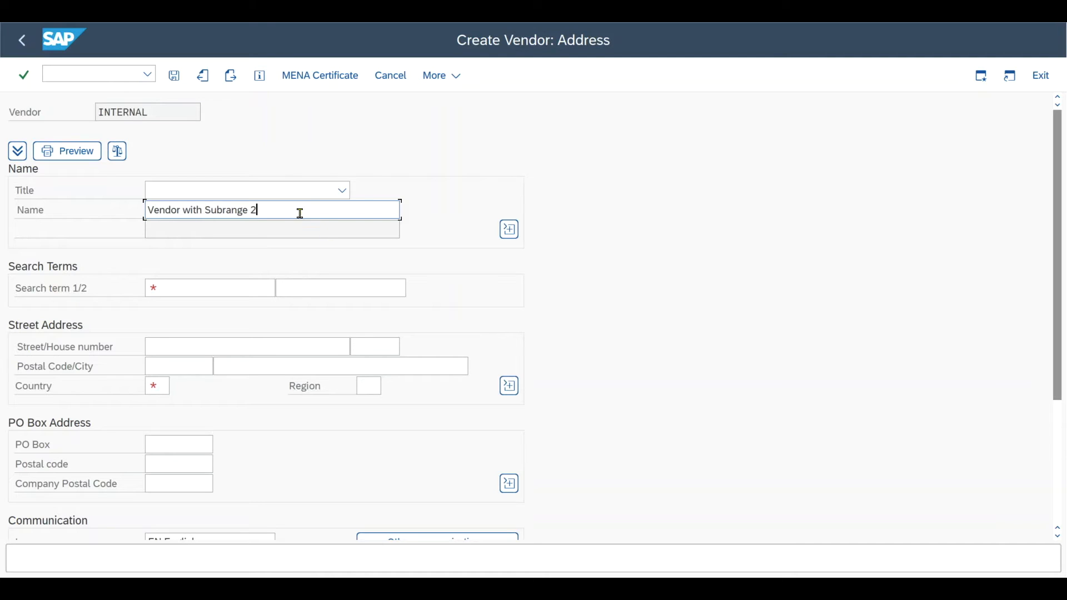
{"action": "type", "text": "Te"}
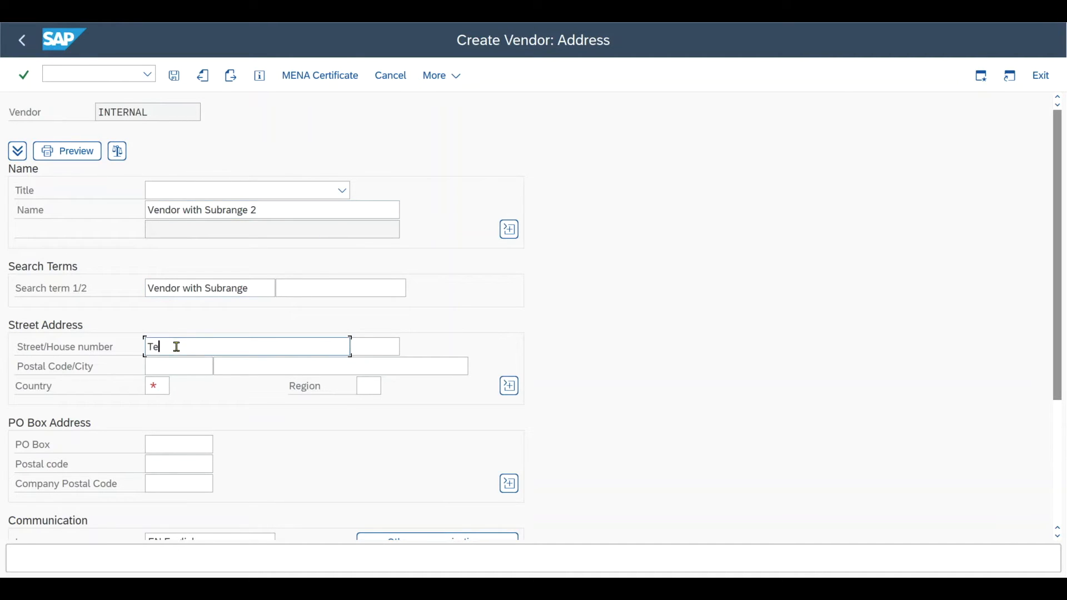
{"action": "type", "text": "1234"}
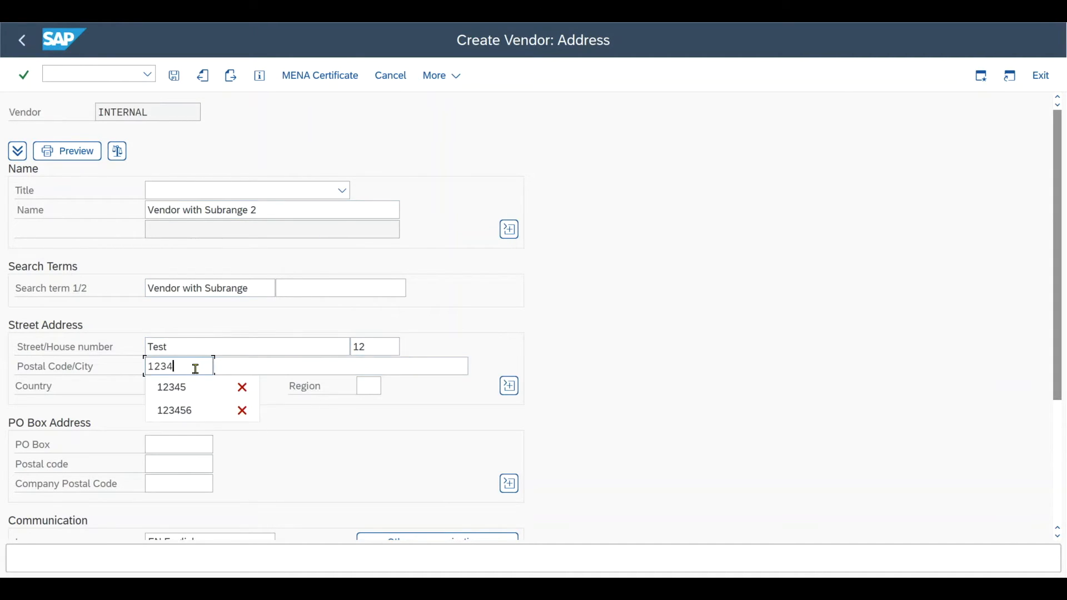
{"action": "left_click", "coordinate": [171, 386]}
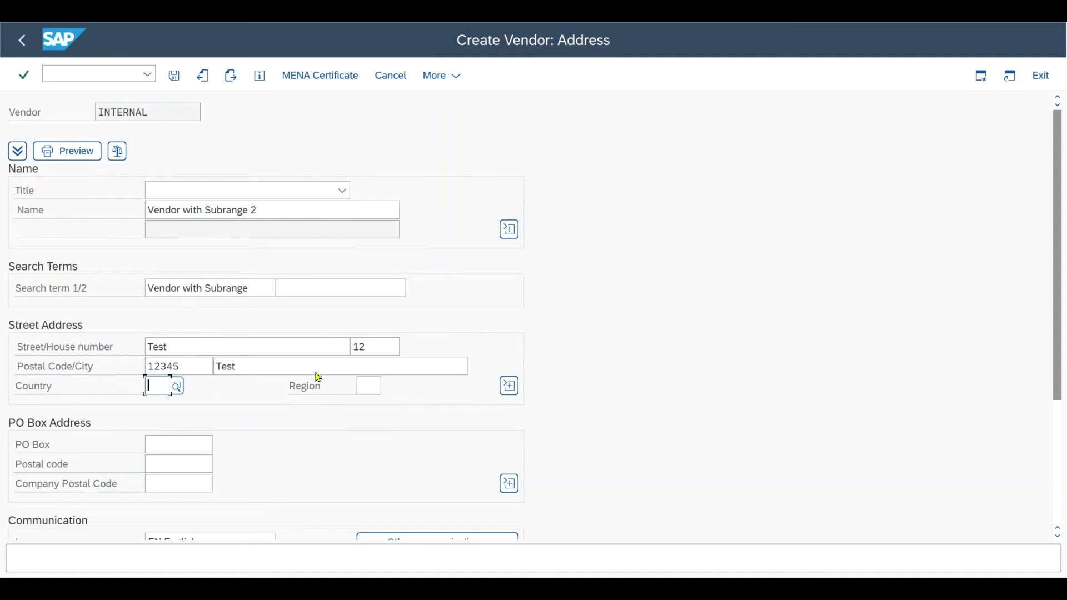
{"action": "type", "text": "USD"}
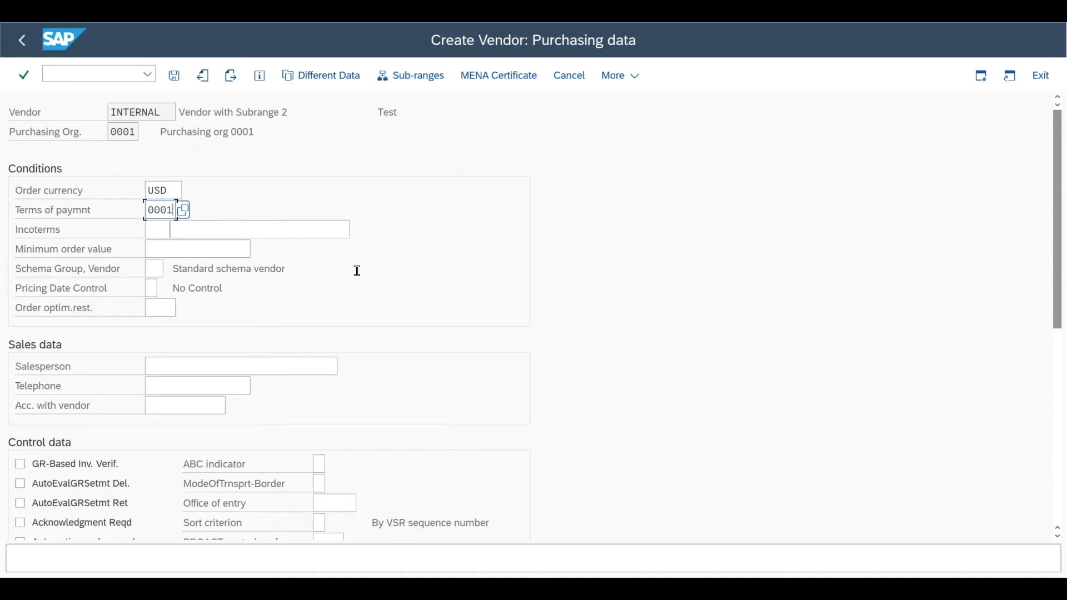
{"action": "left_click", "coordinate": [161, 190]}
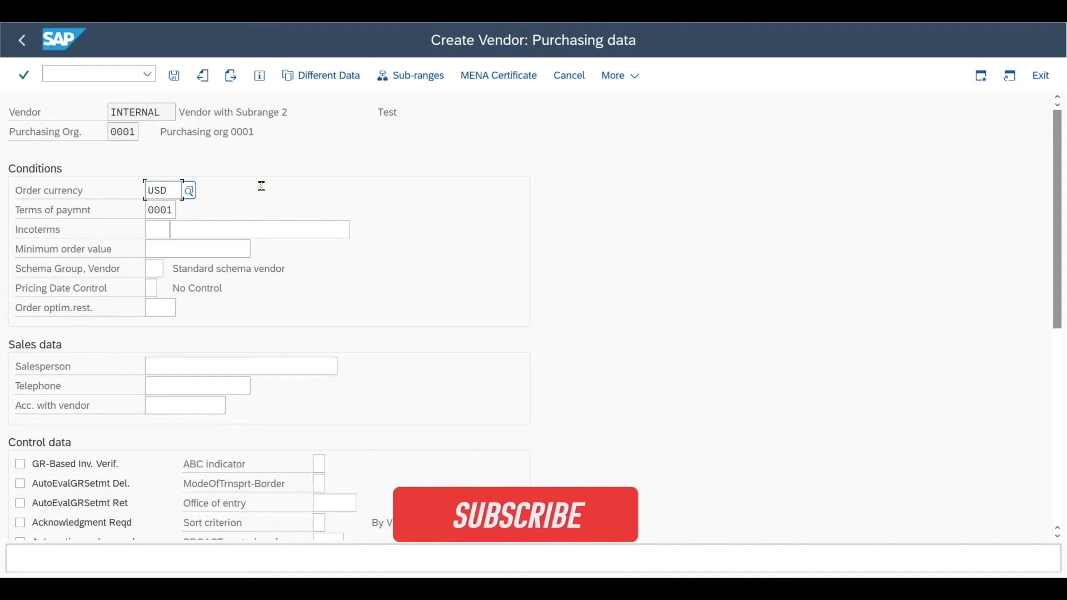
Create different data: sub-range TEST-1 'Test Sub...' for plant 0001 with purchasing data, and confirm.
{"action": "left_click", "coordinate": [329, 75]}
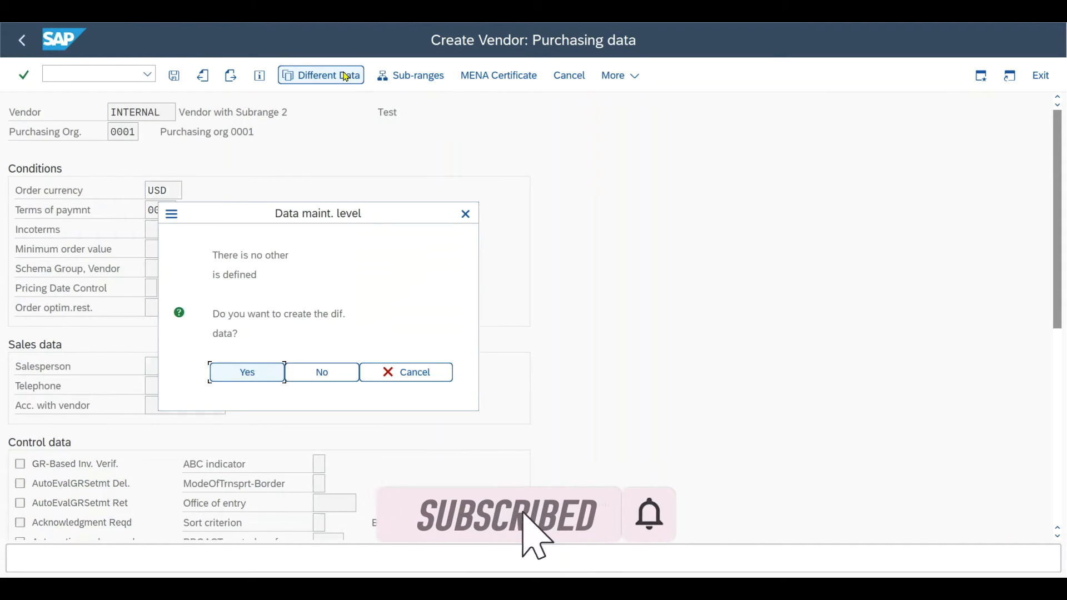
{"action": "mouse_move", "coordinate": [256, 382]}
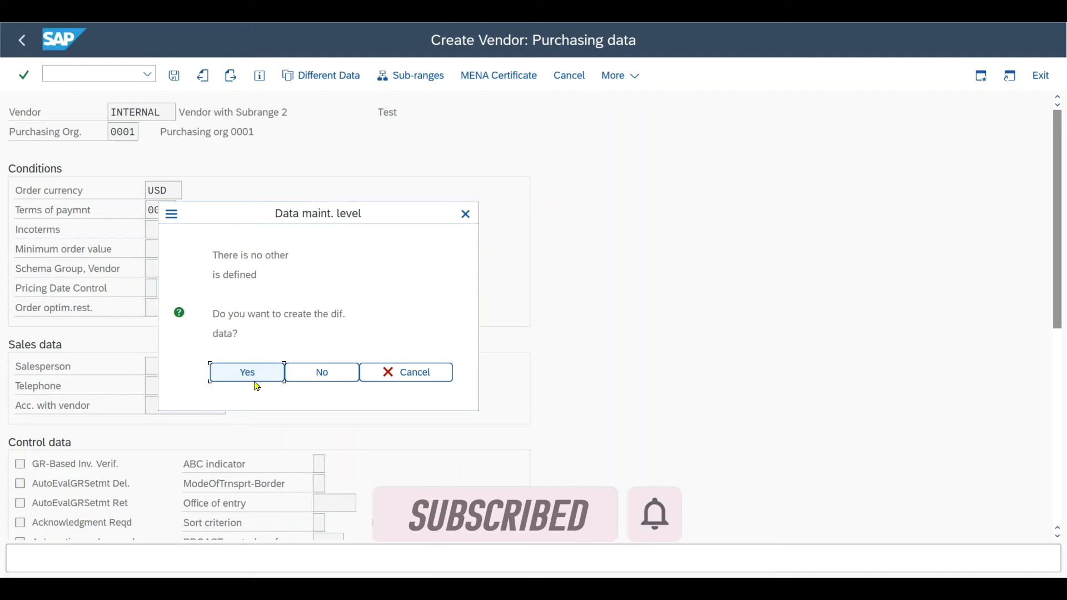
{"action": "left_click", "coordinate": [246, 372]}
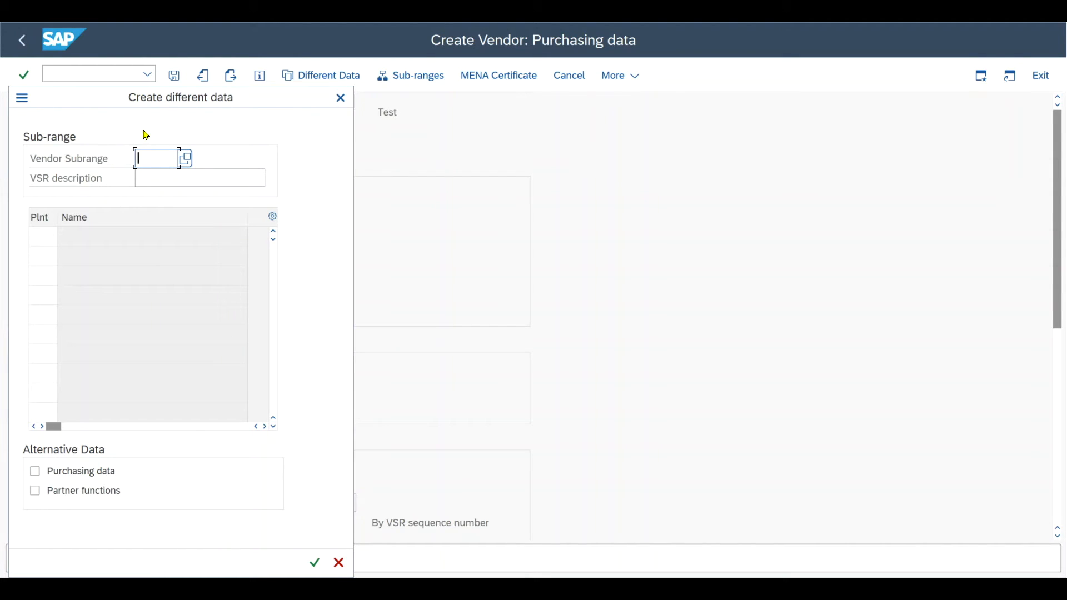
{"action": "type", "text": "TEST-1"}
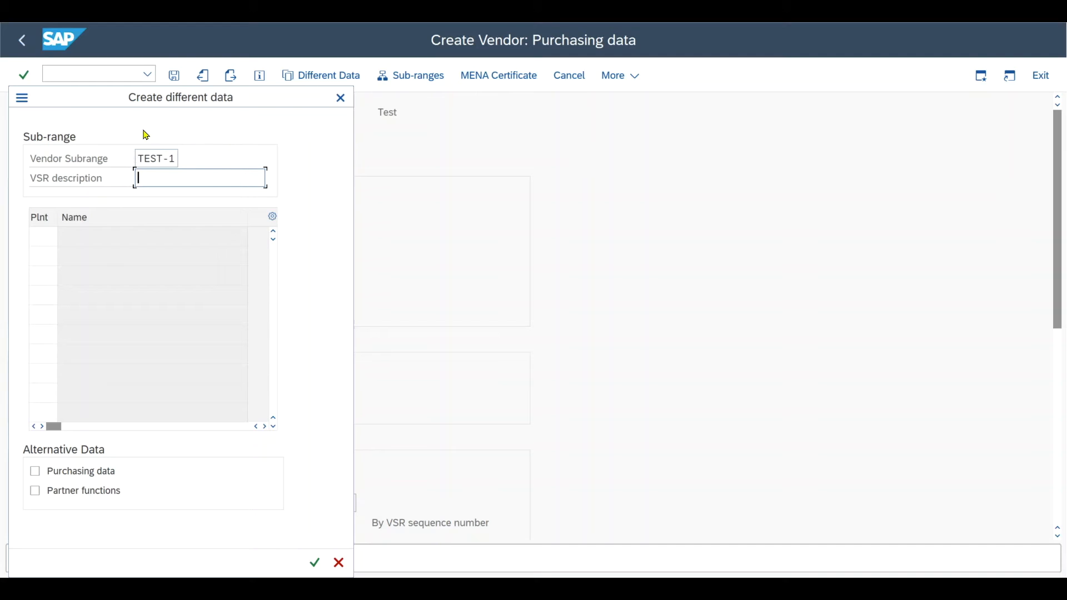
{"action": "type", "text": "Test Subrange 1"}
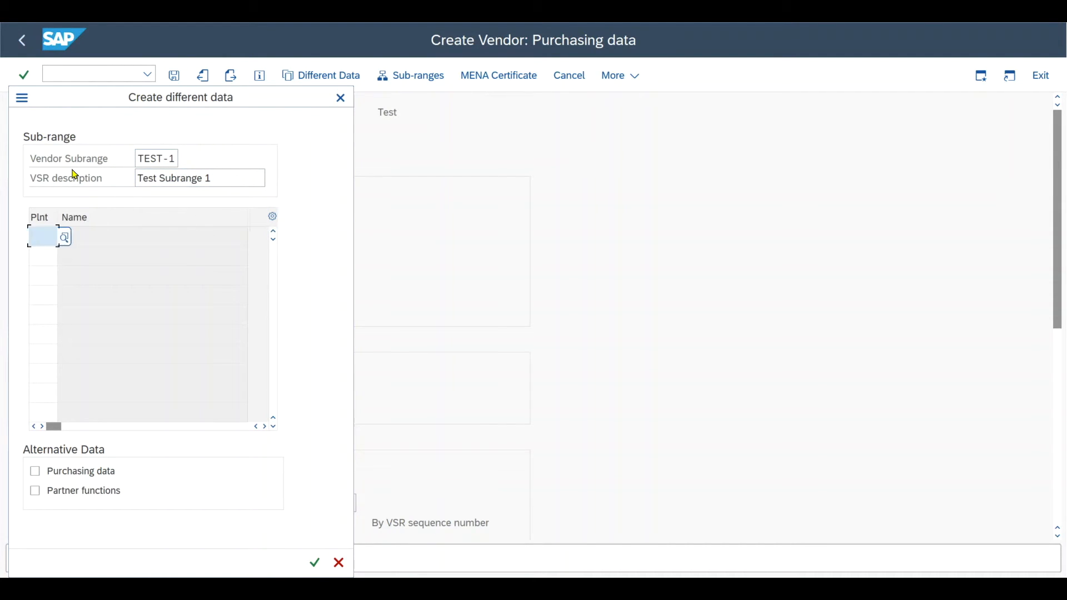
{"action": "type", "text": "0001"}
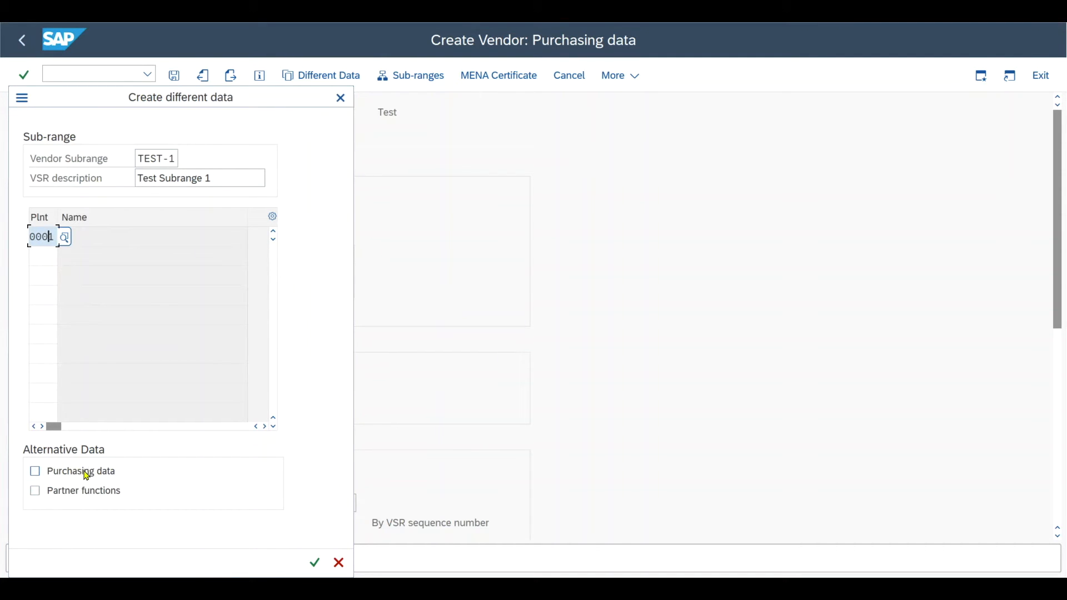
{"action": "left_click", "coordinate": [34, 471]}
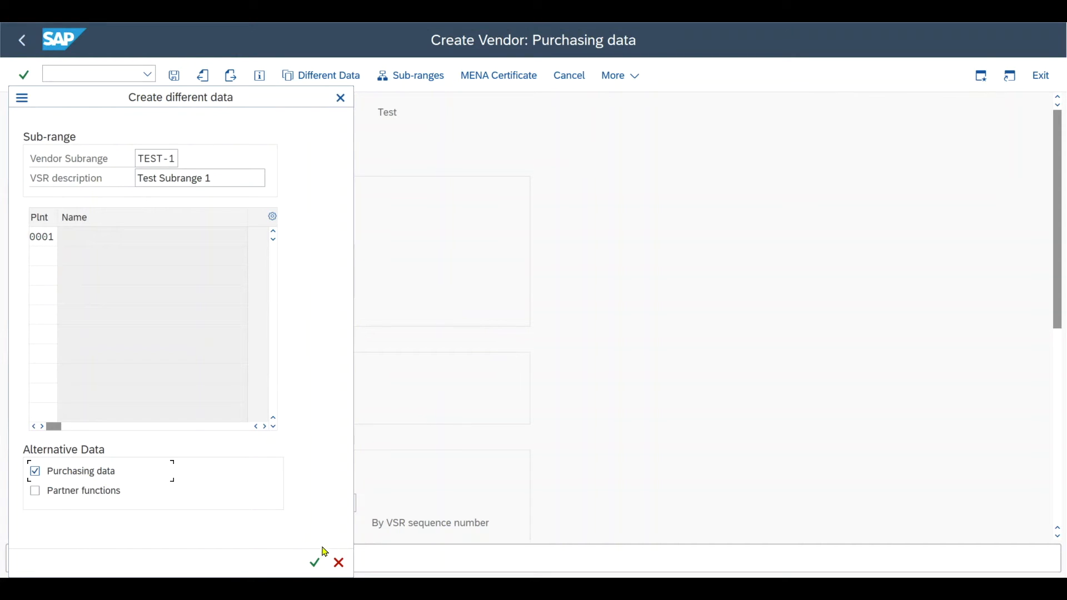
{"action": "left_click", "coordinate": [313, 562]}
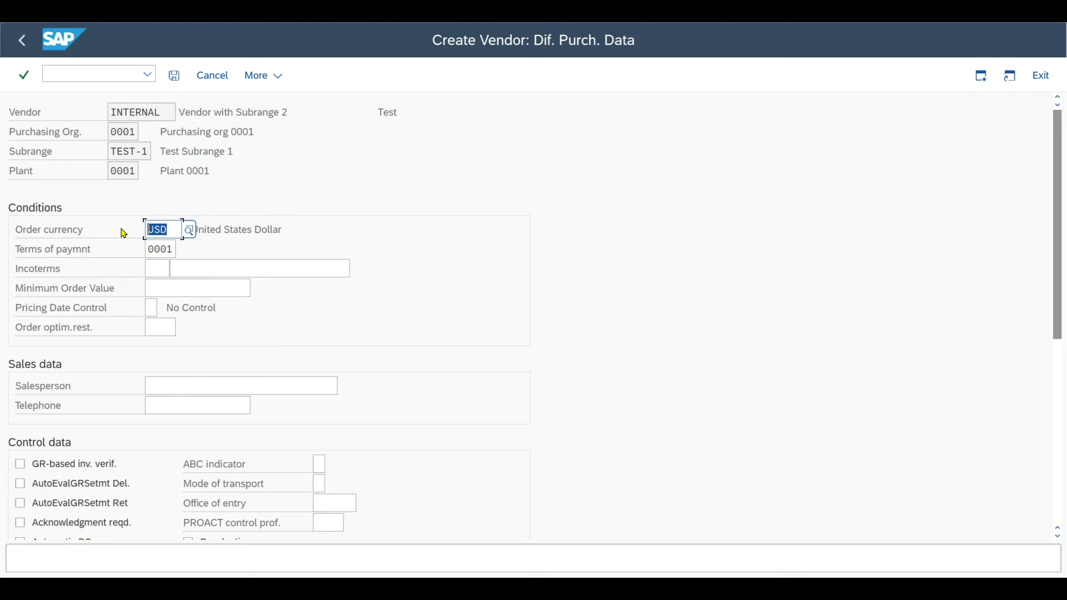
Set TEST-1's order currency to EUR and return to the Test Subrange 1 entry.
{"action": "type", "text": "EUR"}
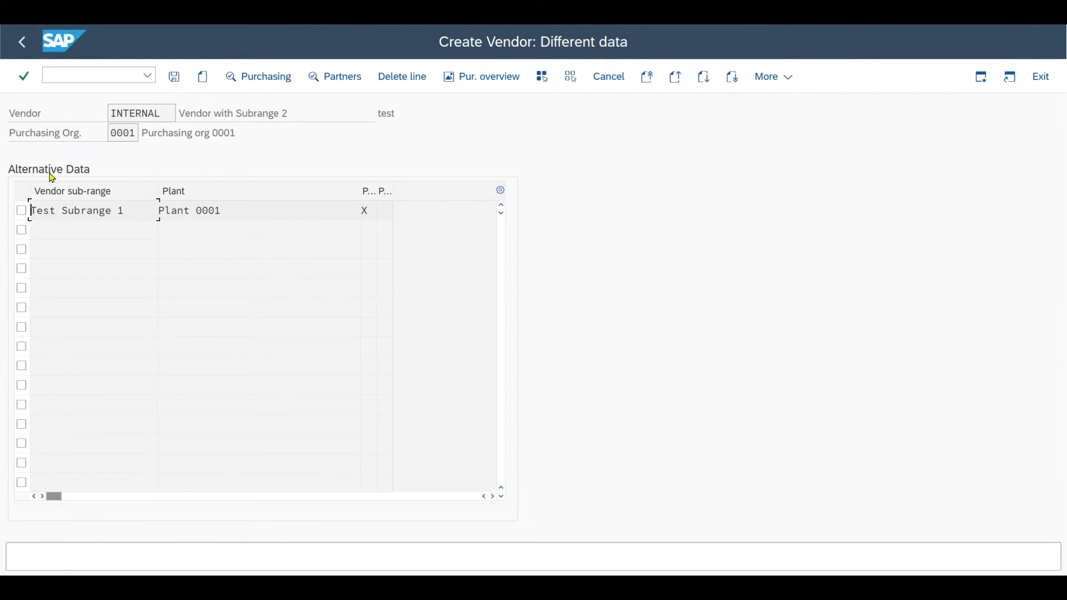
{"action": "double_click", "coordinate": [77, 210]}
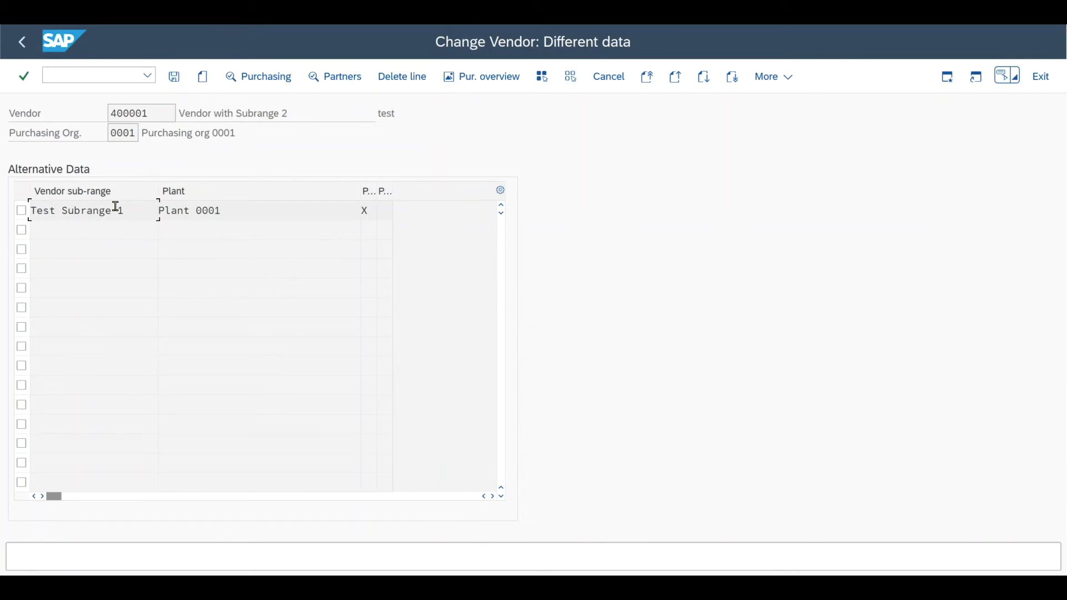
{"action": "mouse_move", "coordinate": [201, 76]}
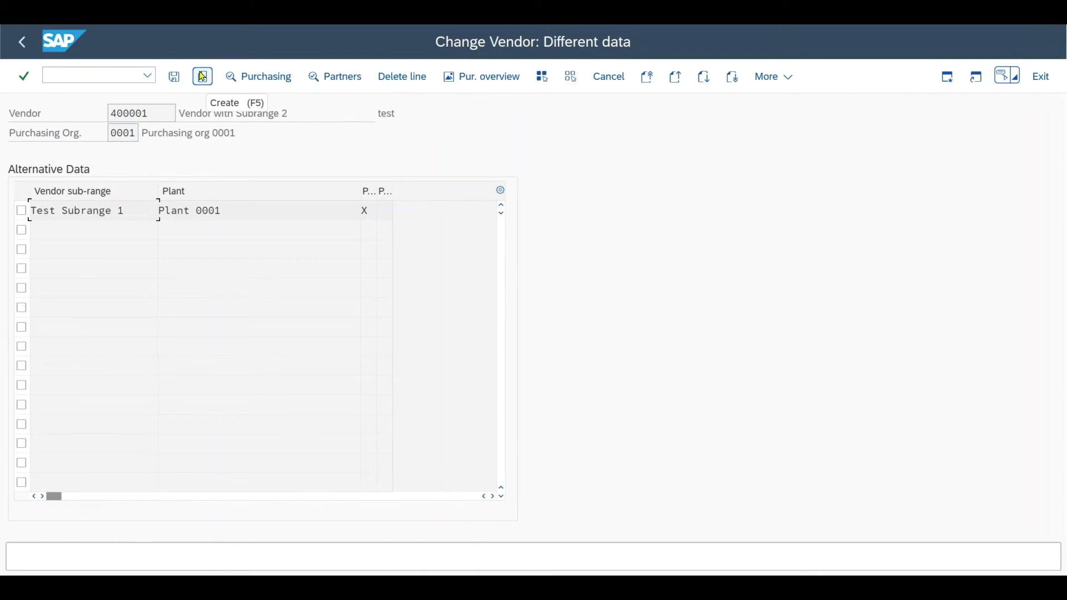
Add sub-range TEST-2 with description Test Subrange 2 for plant 0002 and confirm it.
{"action": "left_click", "coordinate": [201, 76]}
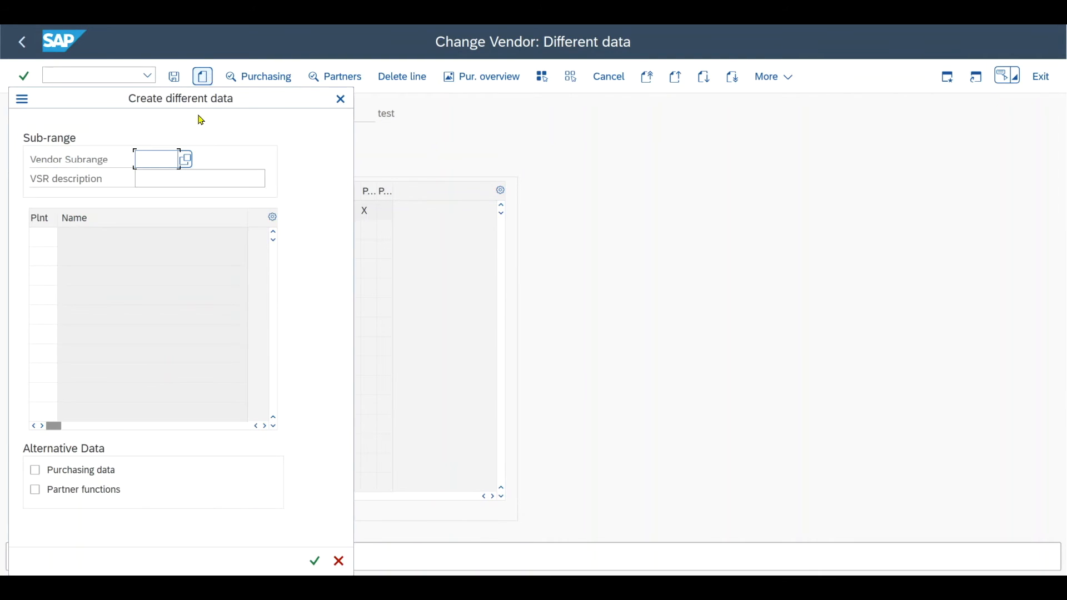
{"action": "type", "text": "TEST-2"}
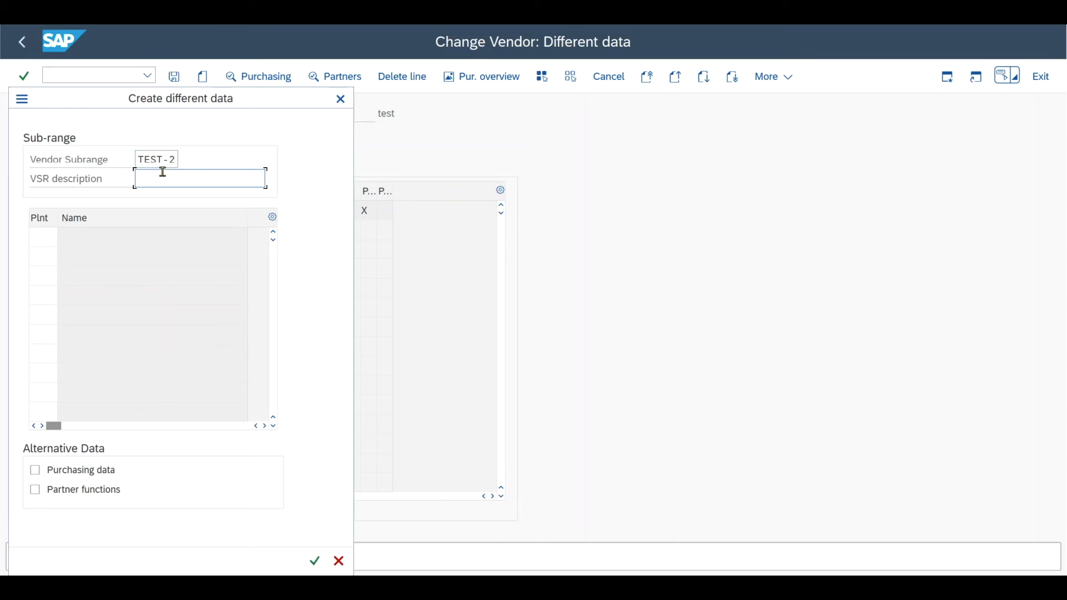
{"action": "left_click", "coordinate": [199, 178]}
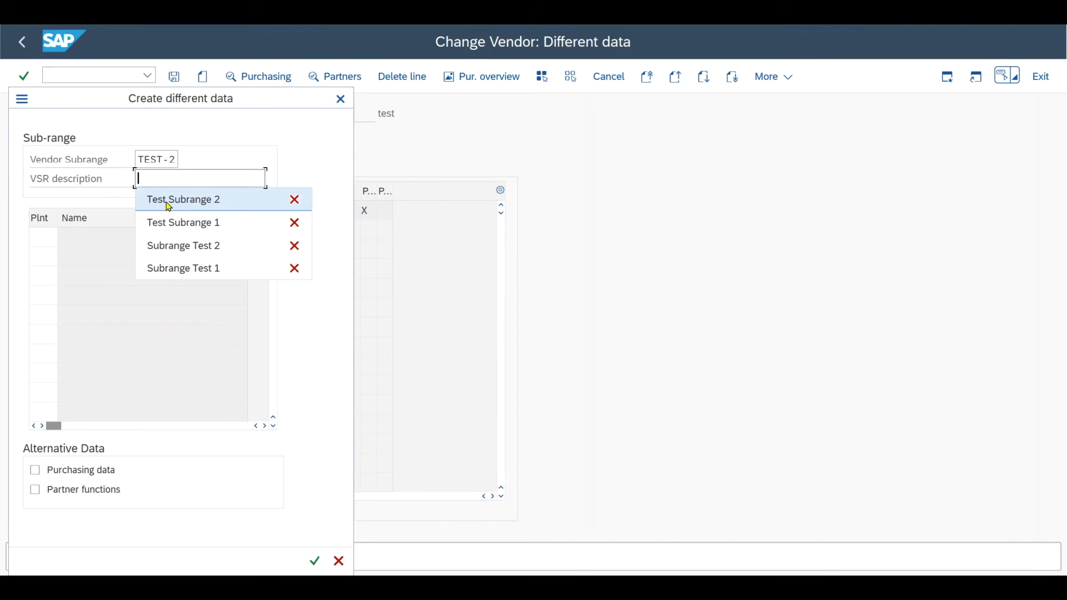
{"action": "left_click", "coordinate": [182, 199]}
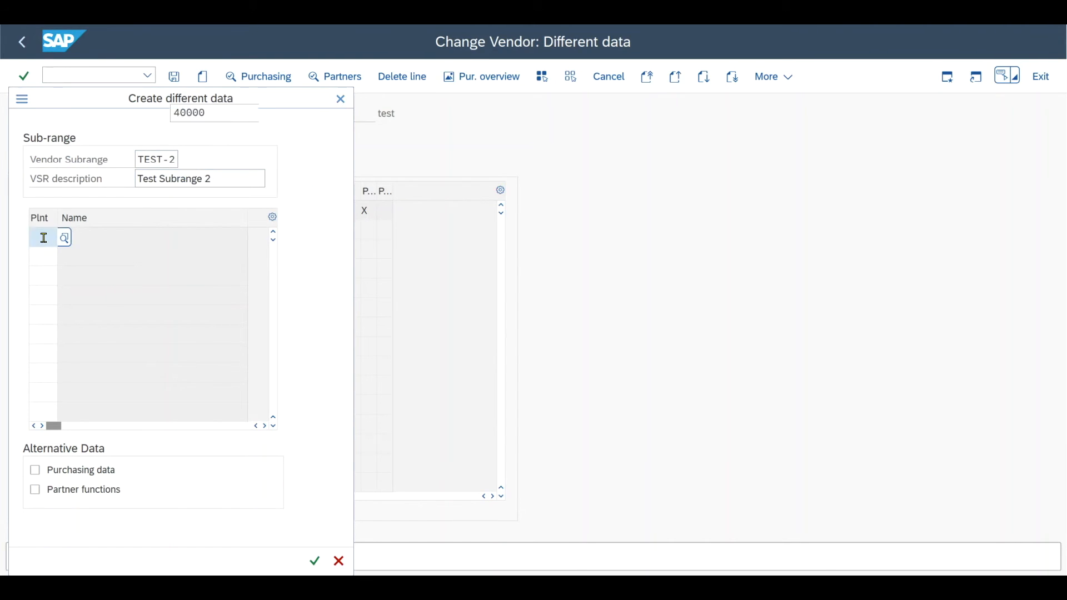
{"action": "type", "text": "0002"}
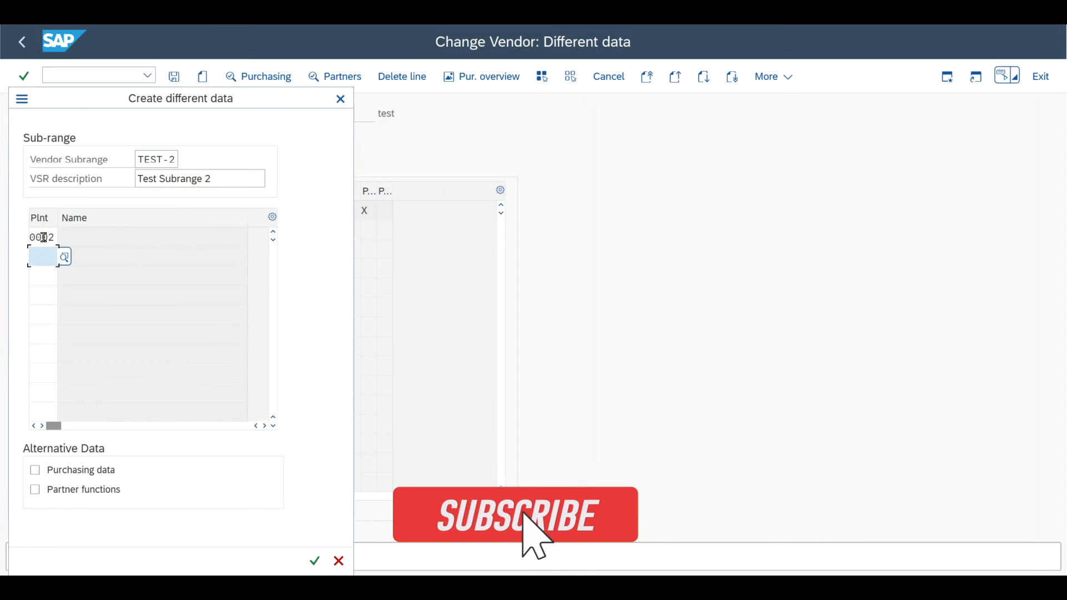
{"action": "left_click", "coordinate": [313, 560]}
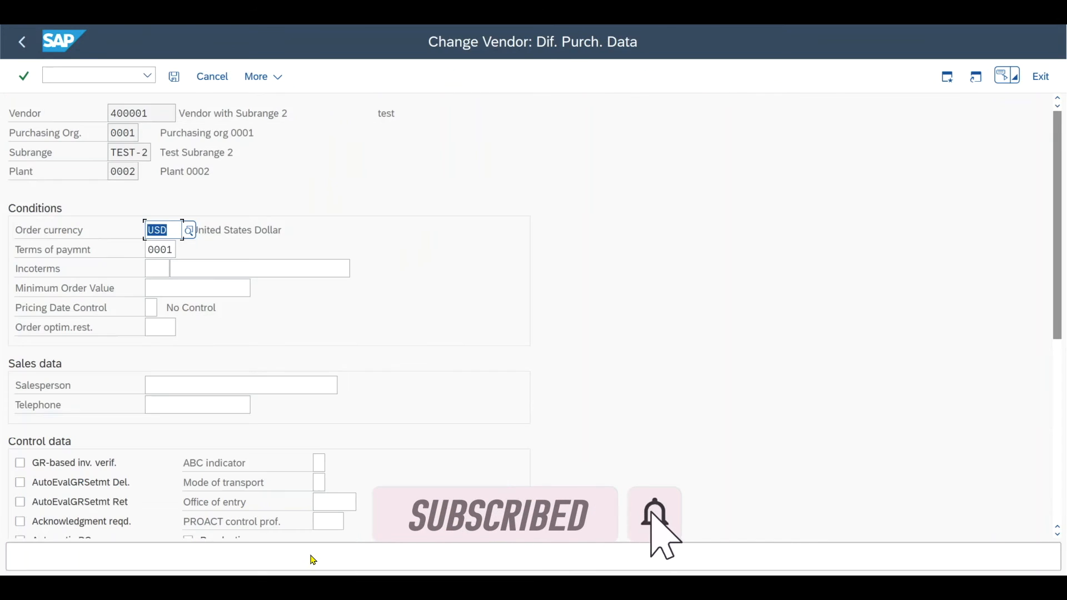
Set TEST-2's order currency to AED and save vendor 400001.
{"action": "type", "text": "AE"}
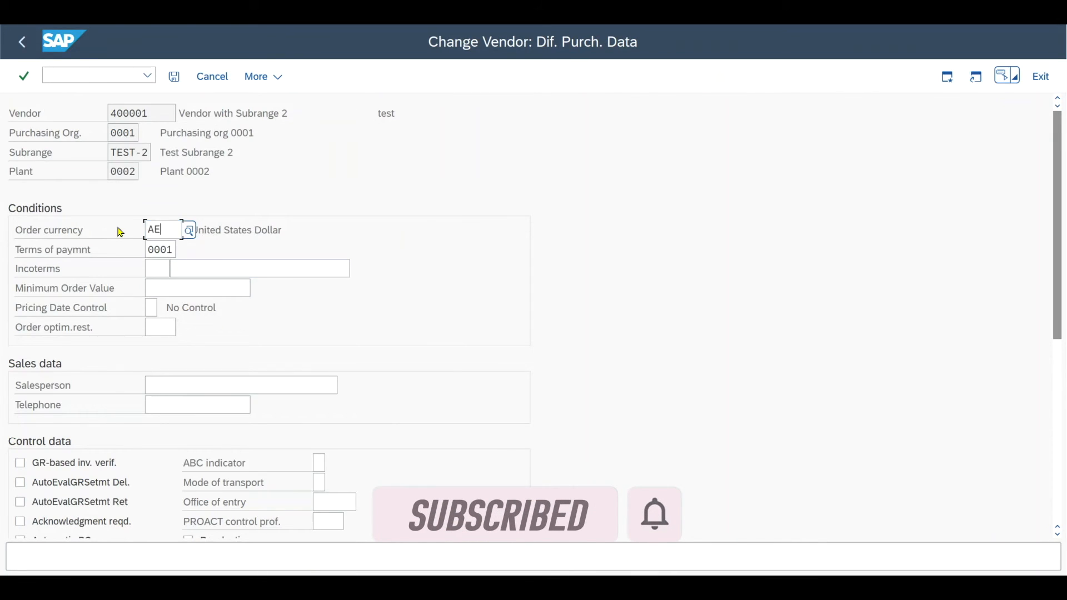
{"action": "type", "text": "D"}
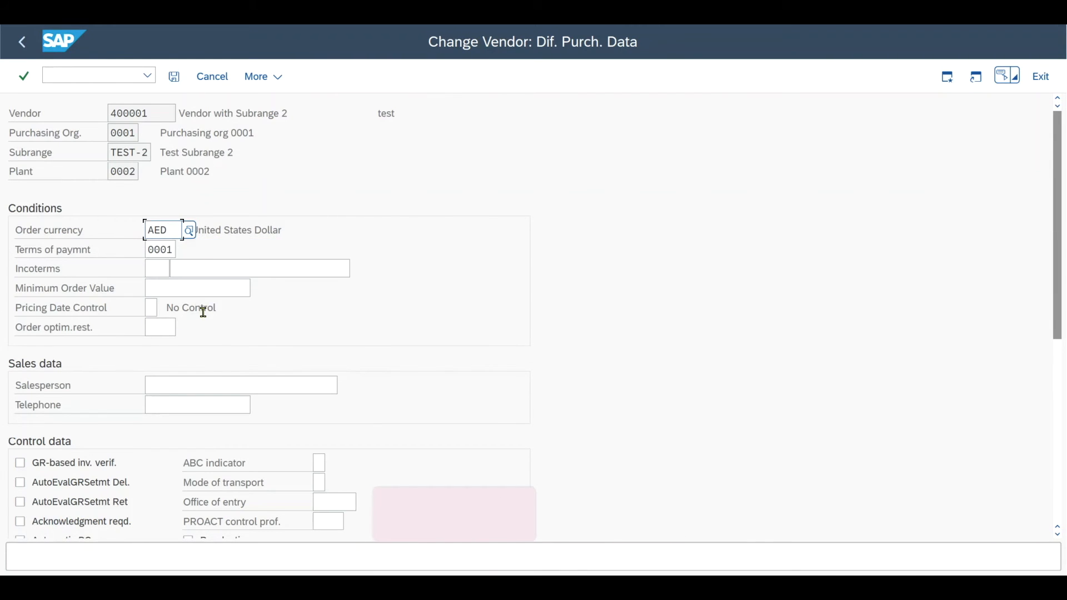
{"action": "left_click", "coordinate": [285, 76]}
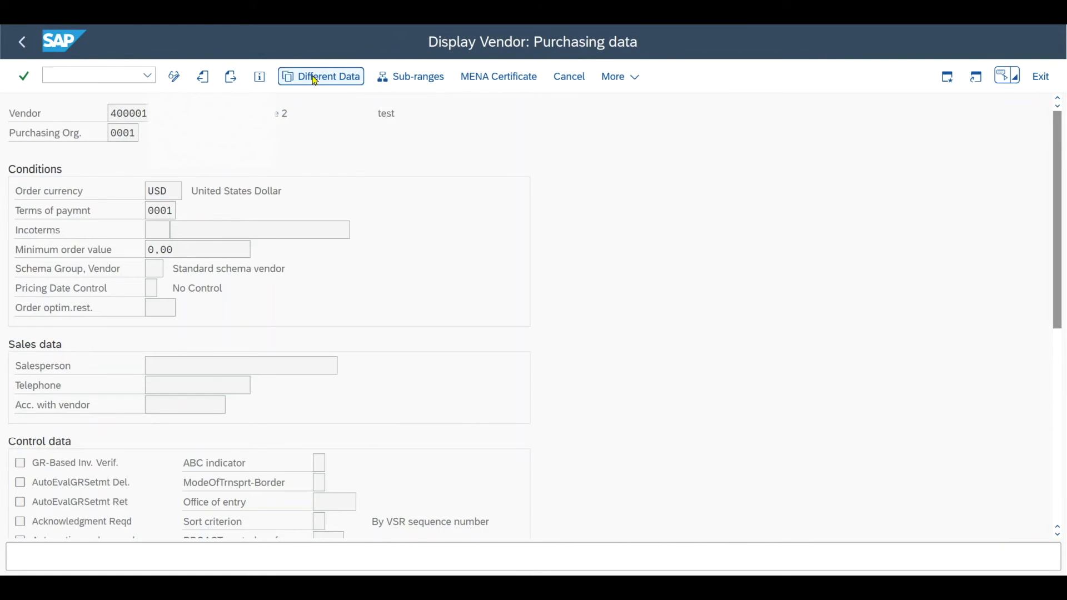
Display Test Subrange 1 then Test Subrange 2 details, and jump to purchase order creation via /NME...
{"action": "left_click", "coordinate": [320, 76]}
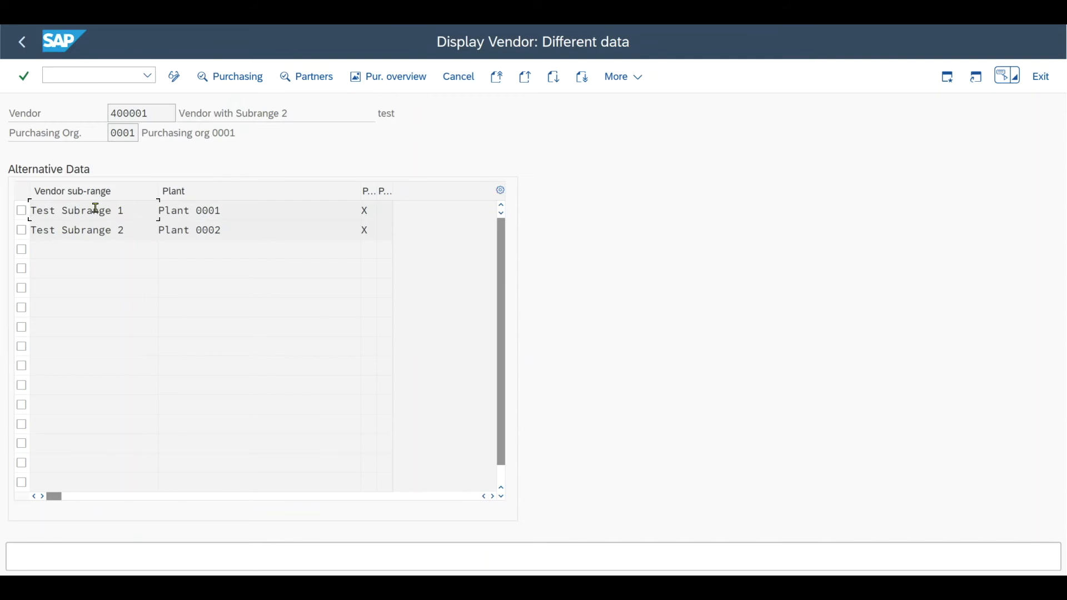
{"action": "double_click", "coordinate": [77, 210]}
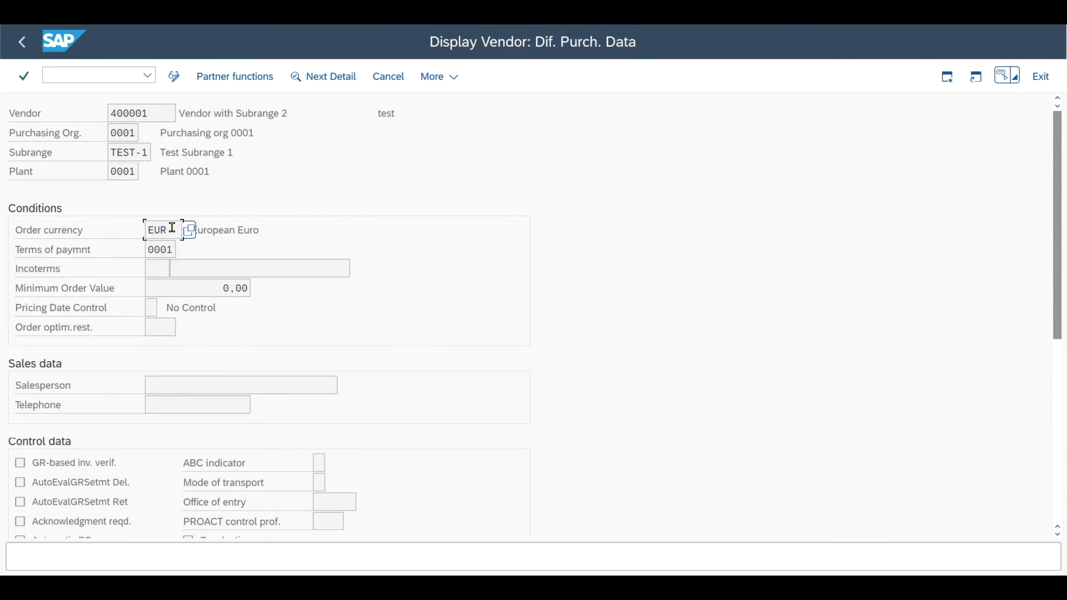
{"action": "left_click", "coordinate": [330, 77]}
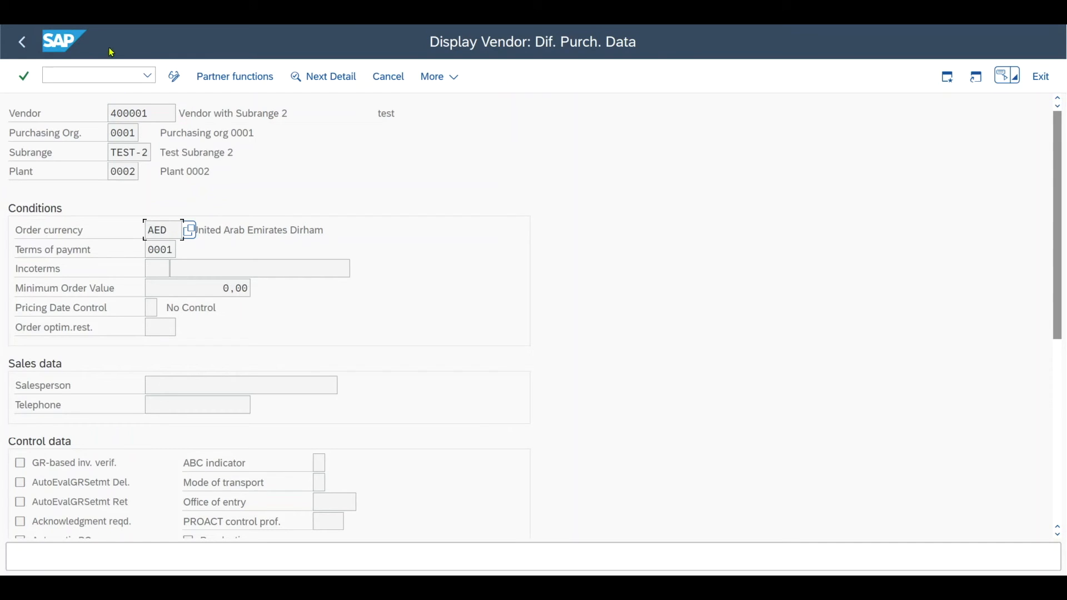
{"action": "type", "text": "/NME"}
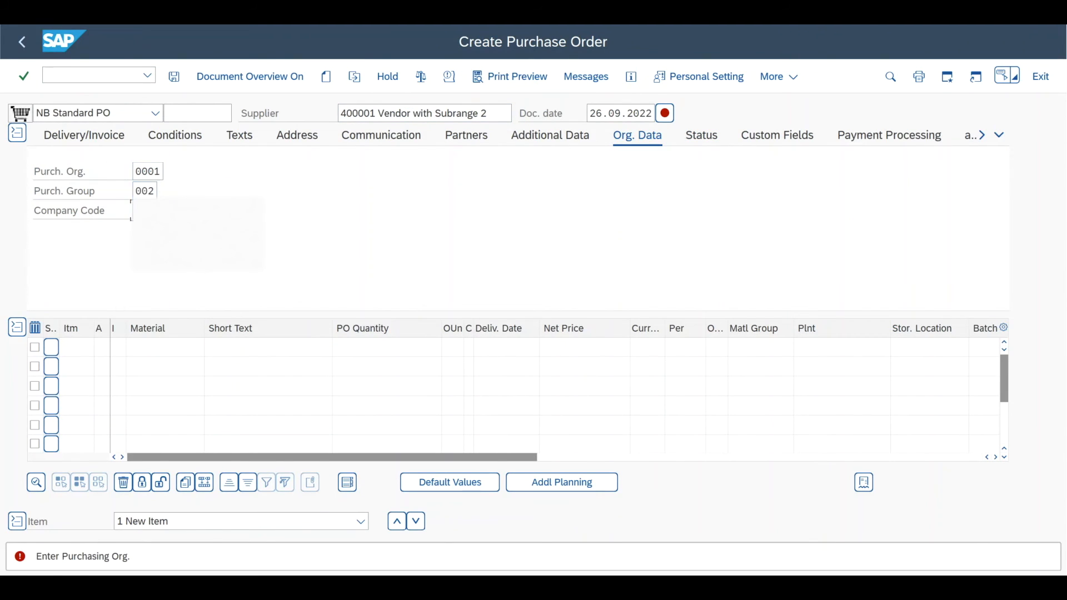
Add item 10 with material 672 (Book without cover page, 2 PC at 123.00 USD).
{"action": "type", "text": "672"}
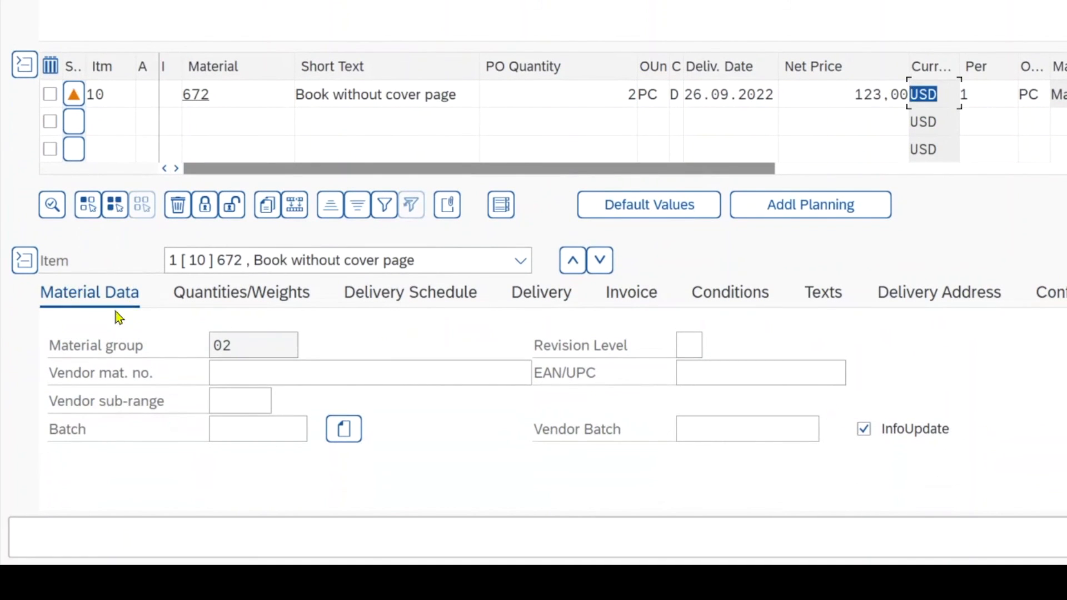
{"action": "mouse_move", "coordinate": [102, 301]}
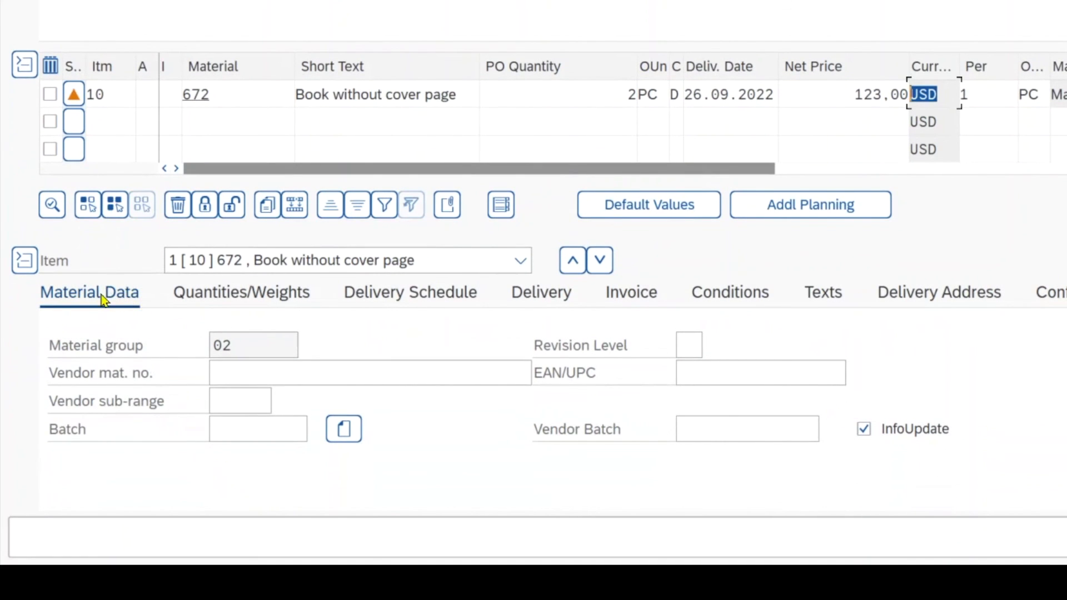
Enter vendor sub-range TEST-1 on item 10, supplied from Plant 0001.
{"action": "left_click", "coordinate": [240, 400]}
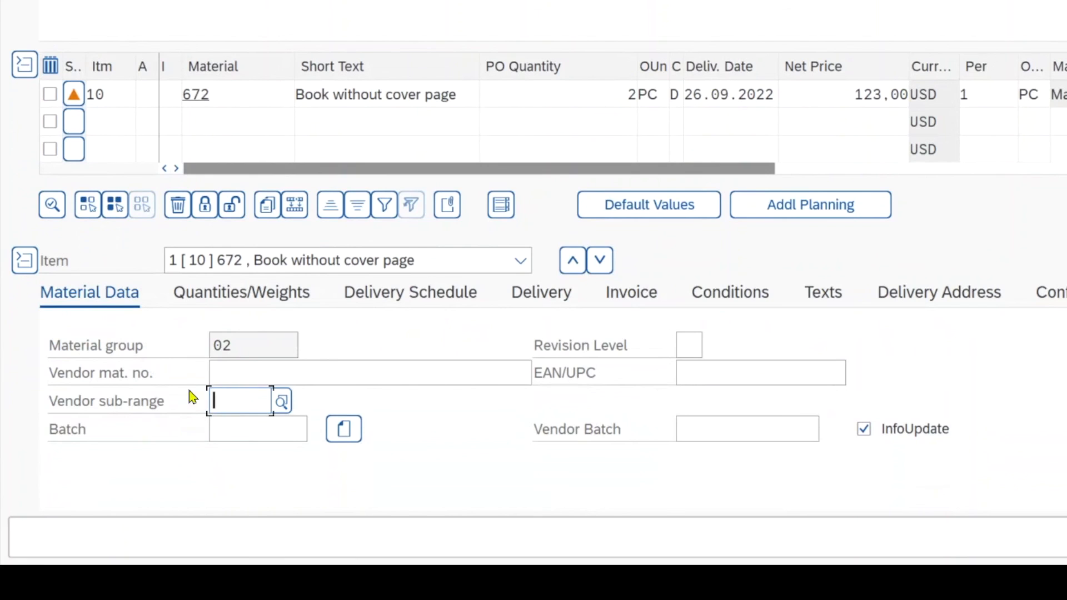
{"action": "left_click", "coordinate": [281, 402]}
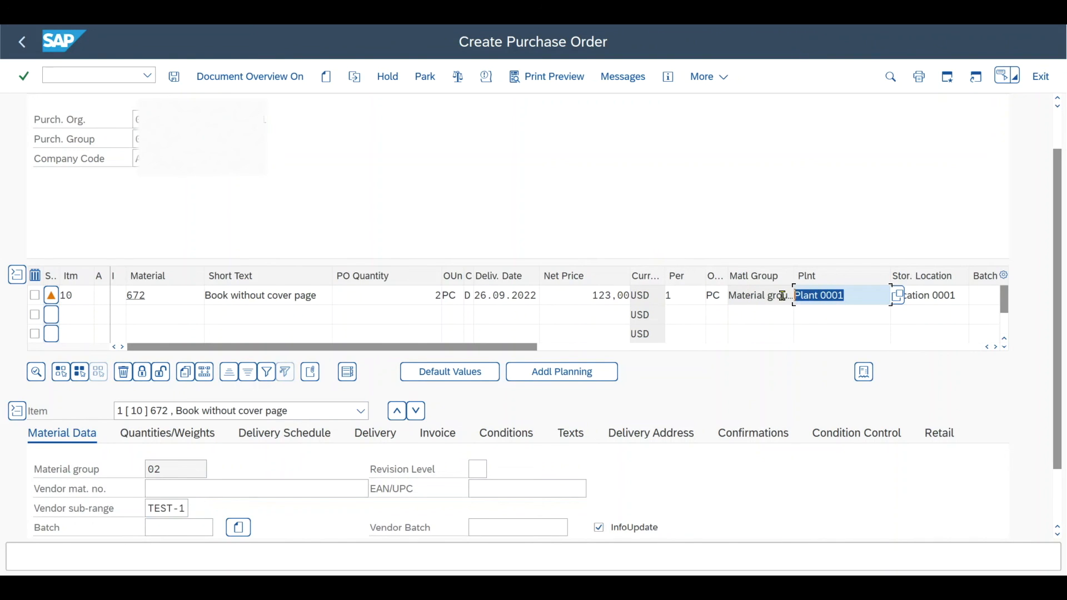
{"action": "mouse_move", "coordinate": [589, 294]}
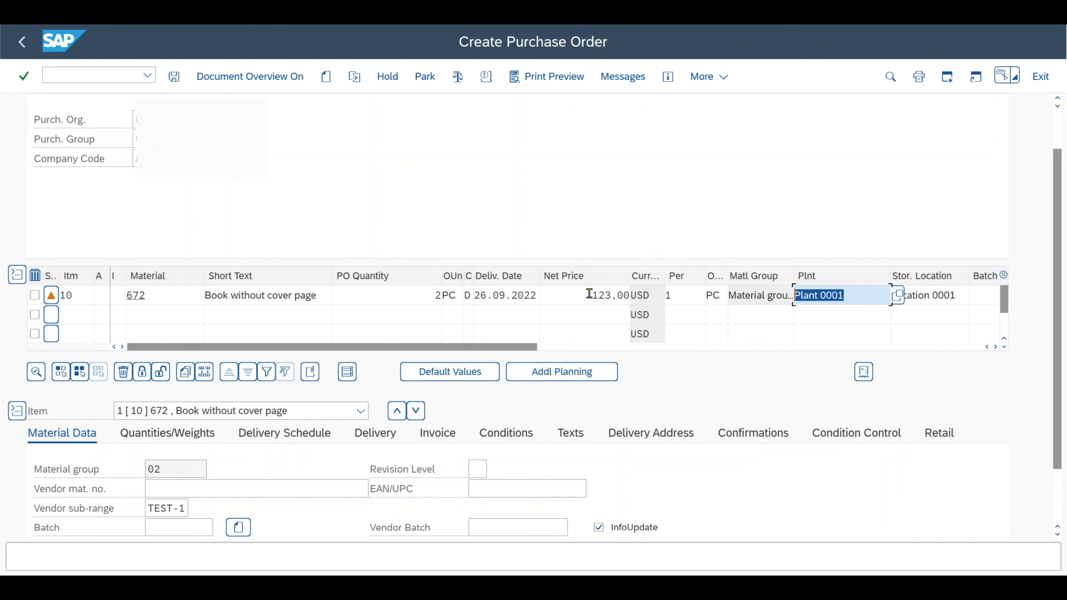